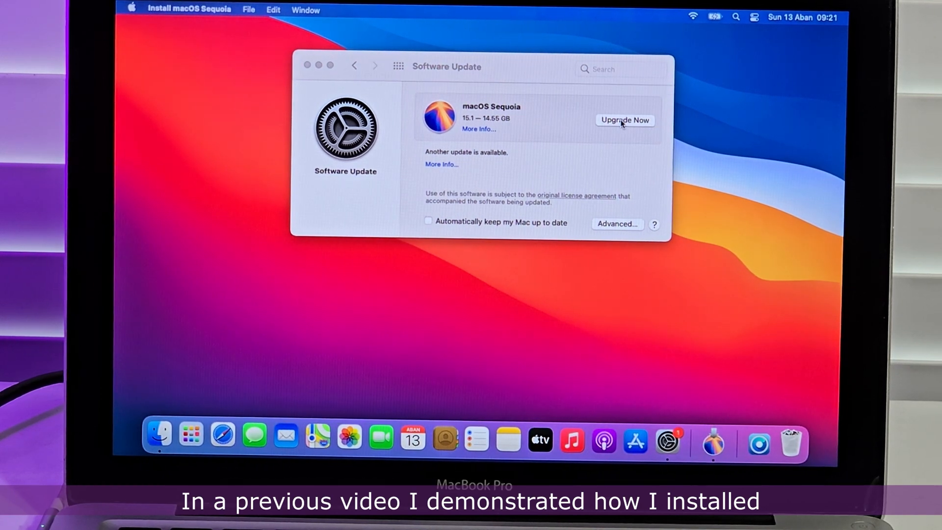
- Start the macOS upgrade, accept the license and authorise the installation as administrator
{"action": "left_click", "coordinate": [625, 119]}
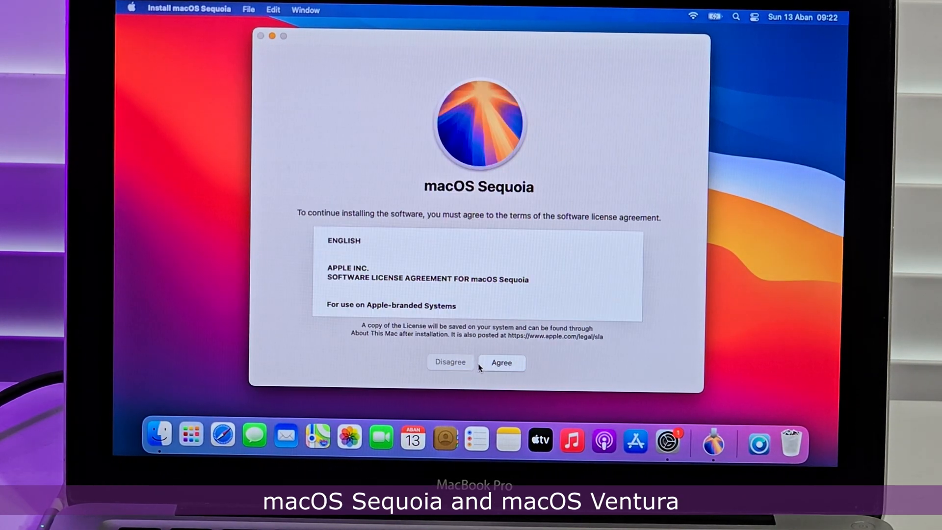
{"action": "left_click", "coordinate": [502, 362]}
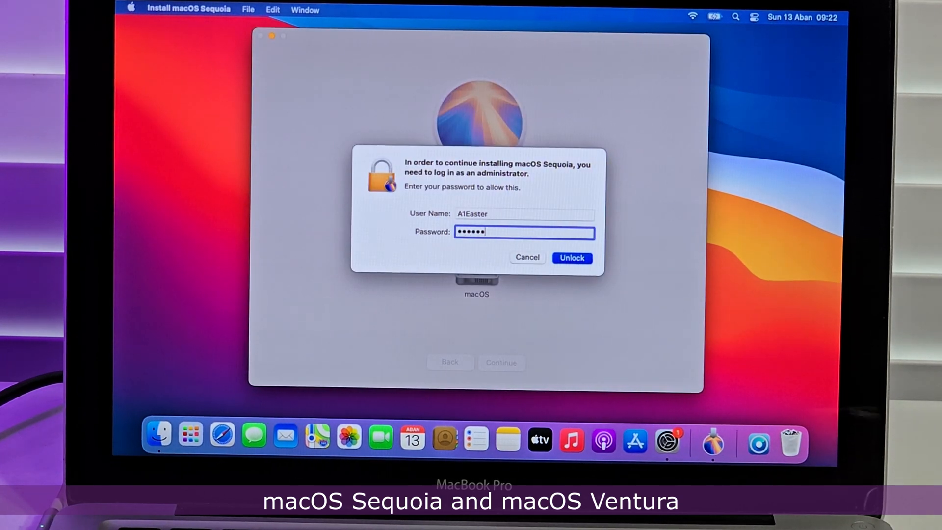
{"action": "left_click", "coordinate": [571, 257]}
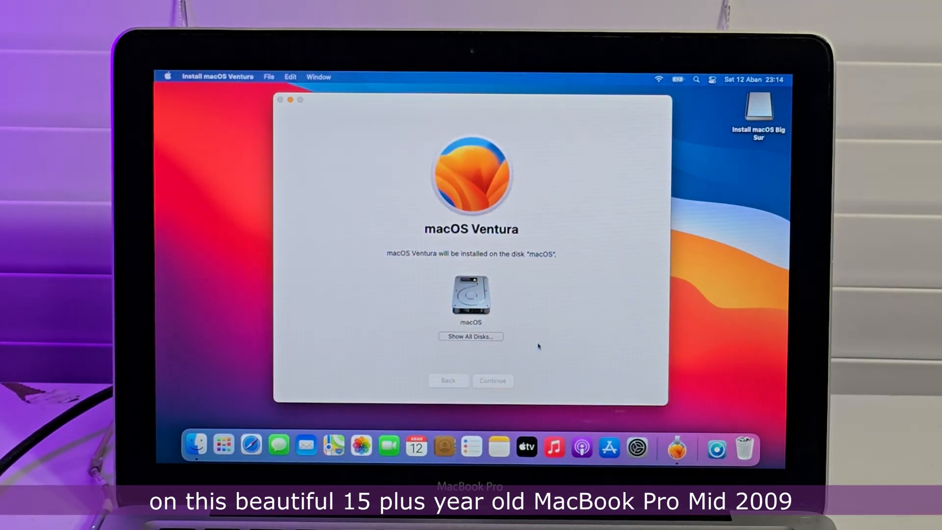
{"action": "left_click", "coordinate": [491, 380]}
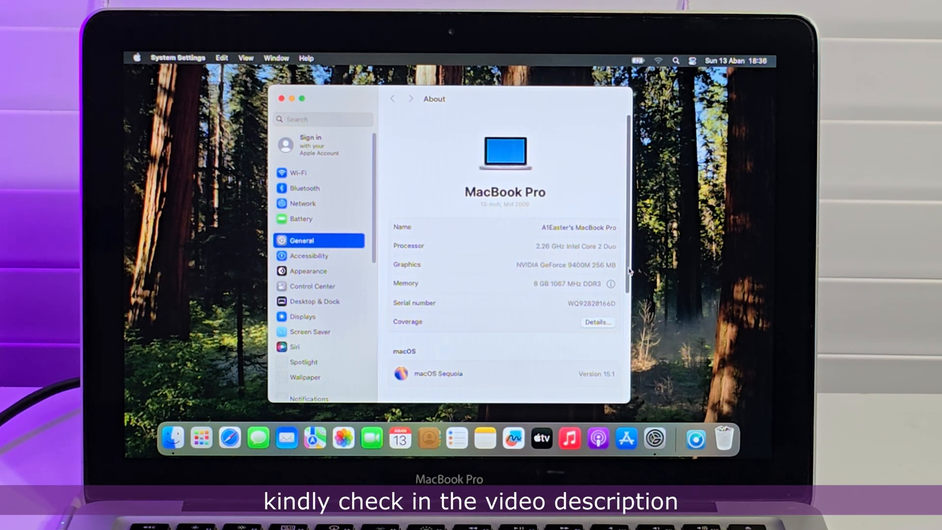
- Scroll through the General > About page listing the MacBook Pro's specifications
{"action": "scroll", "scroll_direction": "down", "scroll_amount": 3}
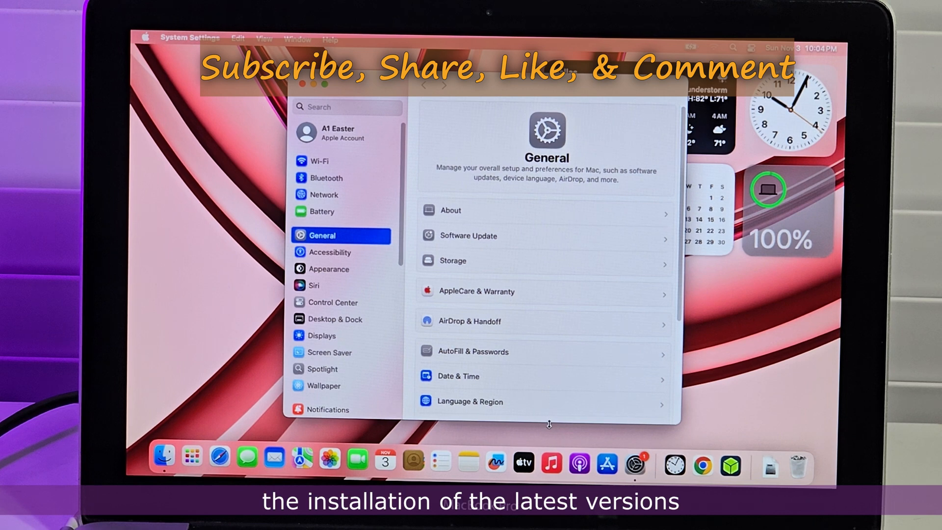
{"action": "mouse_move", "coordinate": [574, 228]}
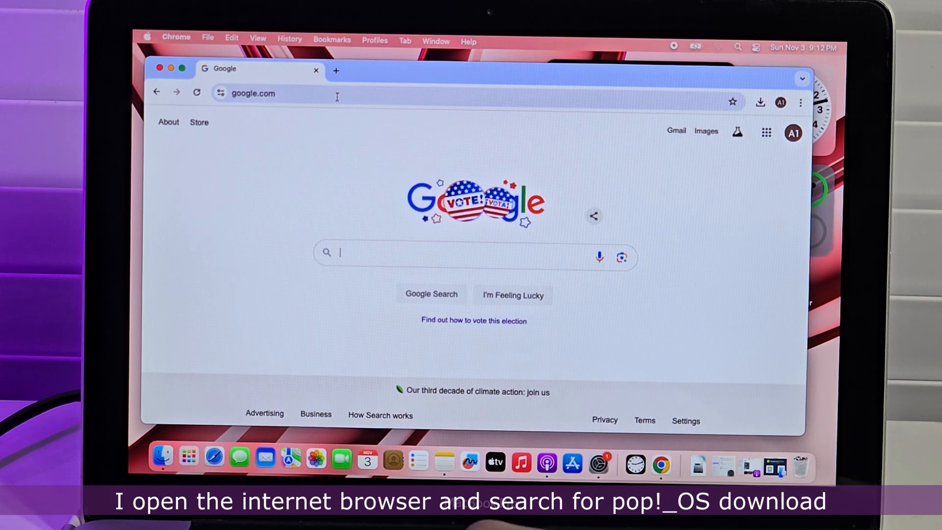
- Search 'pop os', reach pop.system76.com and download the Pop!_OS 22.04 LTS image
{"action": "type", "text": "pop os"}
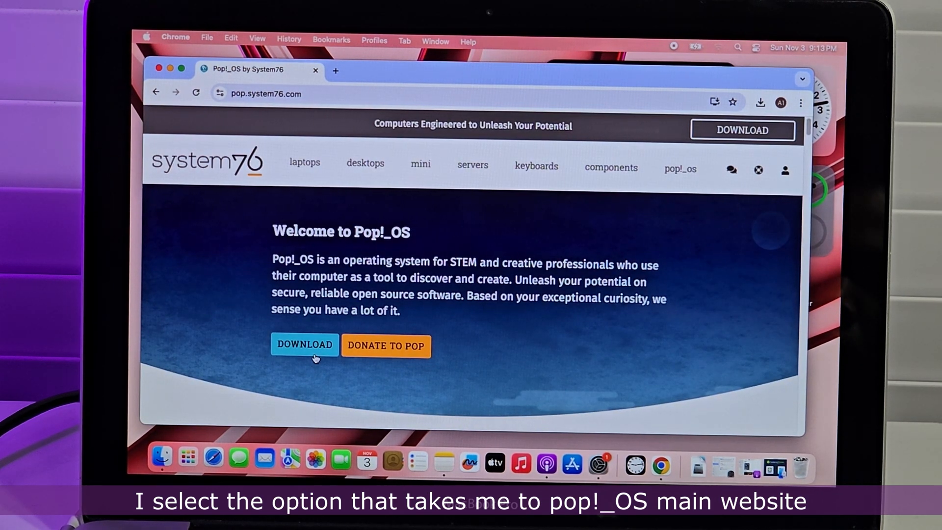
{"action": "left_click", "coordinate": [304, 344]}
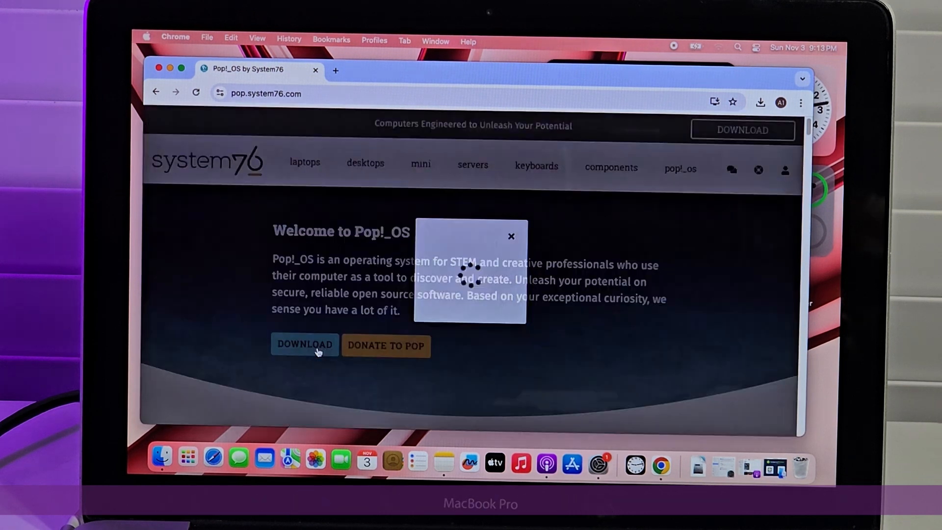
{"action": "left_click", "coordinate": [304, 344]}
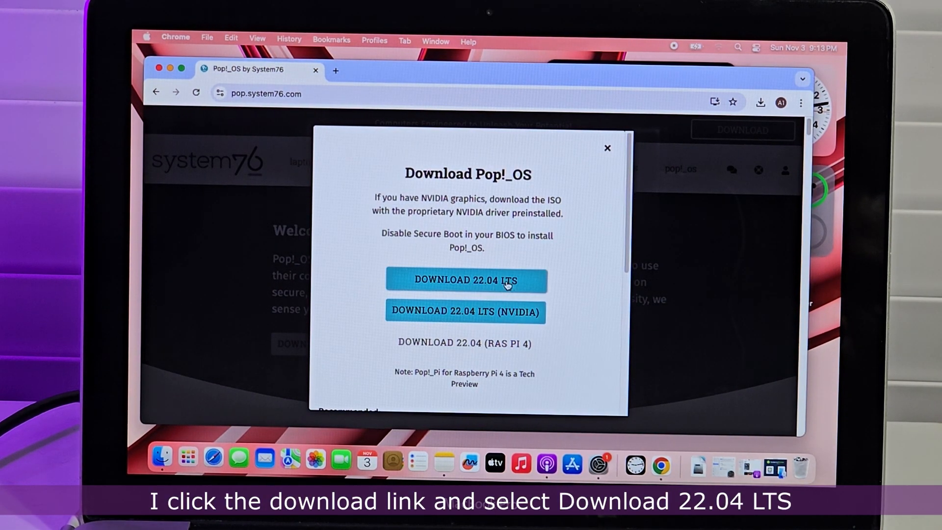
{"action": "left_click", "coordinate": [465, 279]}
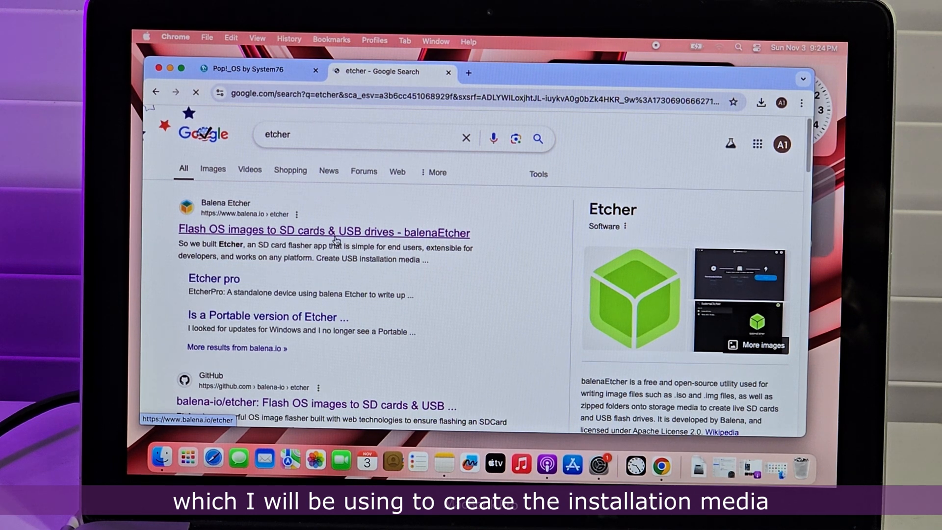
- Open the official balenaEtcher site from the Google results for 'etcher'
{"action": "left_click", "coordinate": [323, 231]}
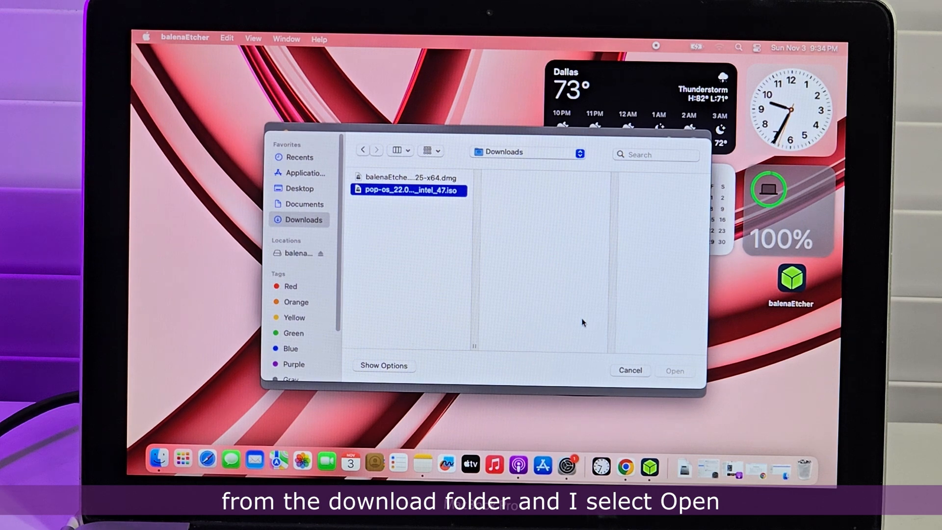
- Load the selected Pop!_OS ISO from Downloads into balenaEtcher
{"action": "left_click", "coordinate": [674, 370]}
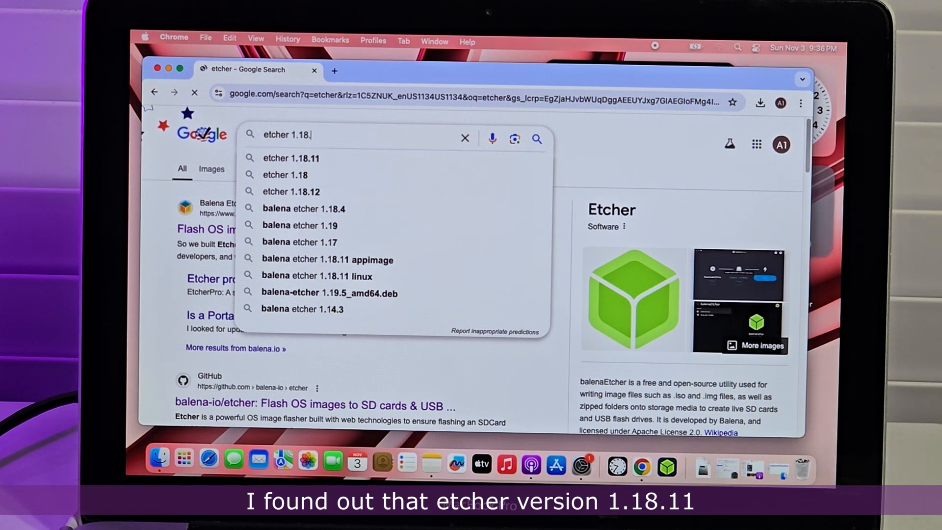
- Search 'etcher 1.18.11' and scroll the GitHub releases page to v1.18.11
{"action": "left_click", "coordinate": [290, 157]}
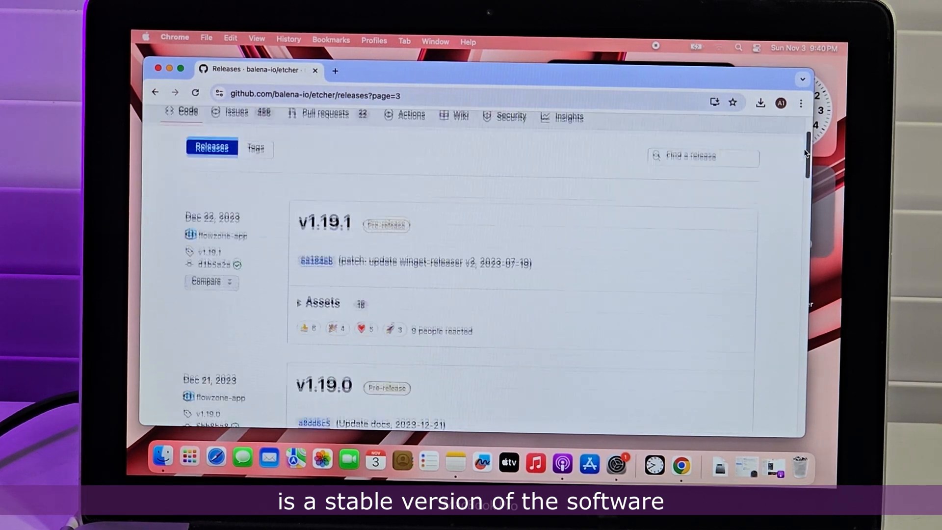
{"action": "scroll", "scroll_direction": "down", "scroll_amount": 3}
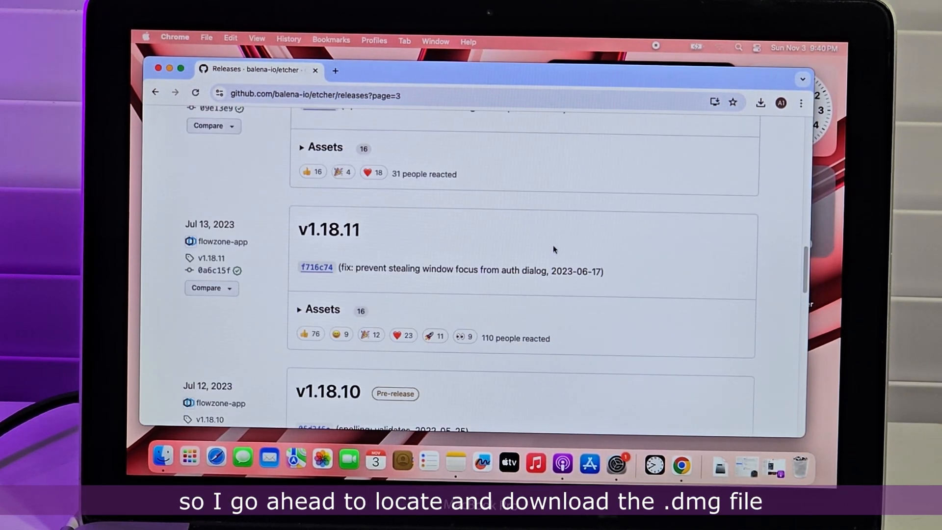
{"action": "mouse_move", "coordinate": [285, 337]}
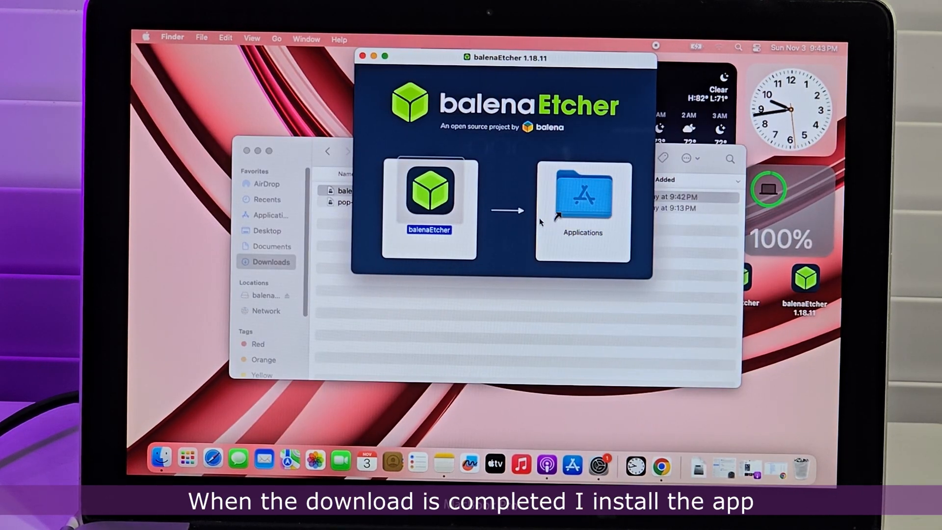
- Install balenaEtcher 1.18.11 to Applications, launch it and load the pop-os_22.04 ISO from Downloads
{"action": "left_click_drag", "start_coordinate": [429, 199], "coordinate": [582, 207]}
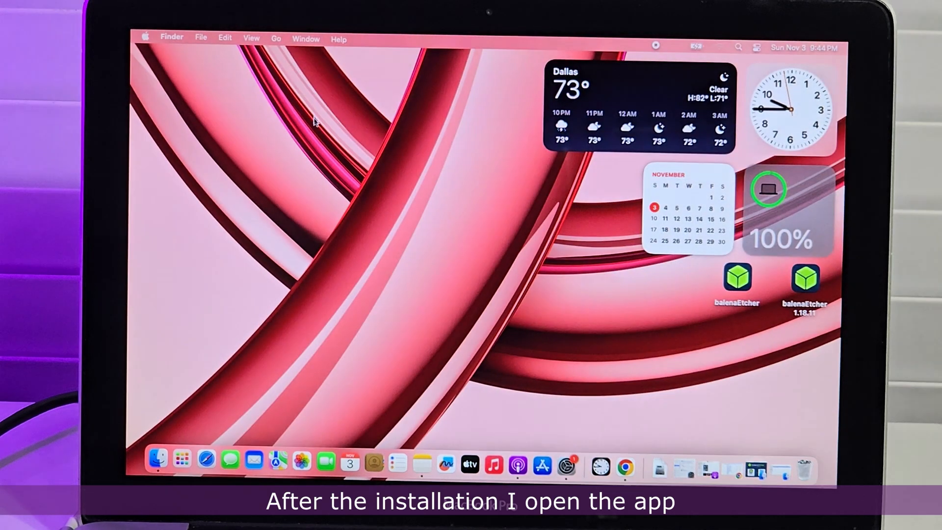
{"action": "double_click", "coordinate": [738, 277]}
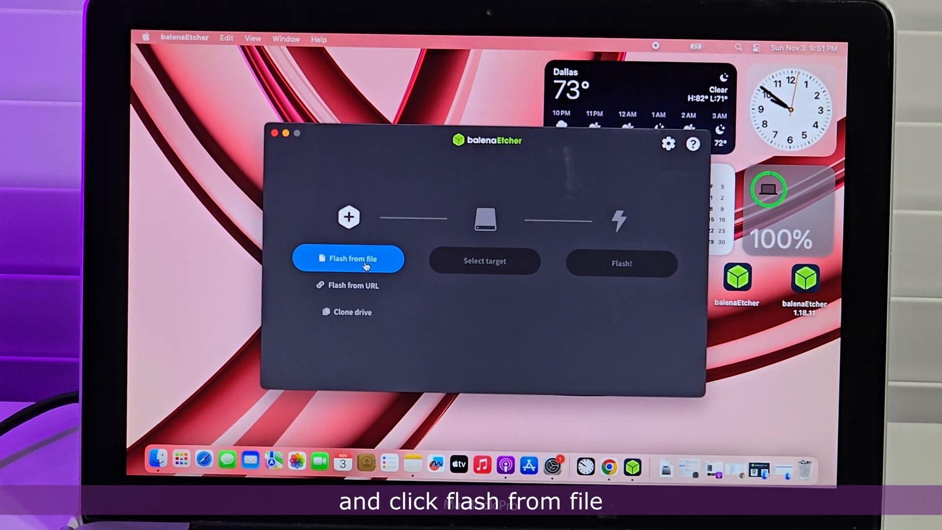
{"action": "left_click", "coordinate": [348, 258]}
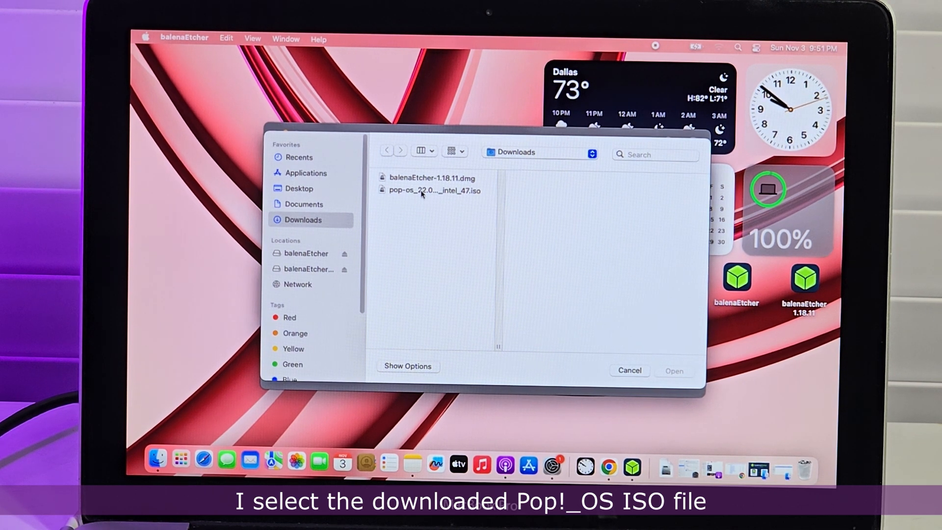
{"action": "left_click", "coordinate": [433, 191]}
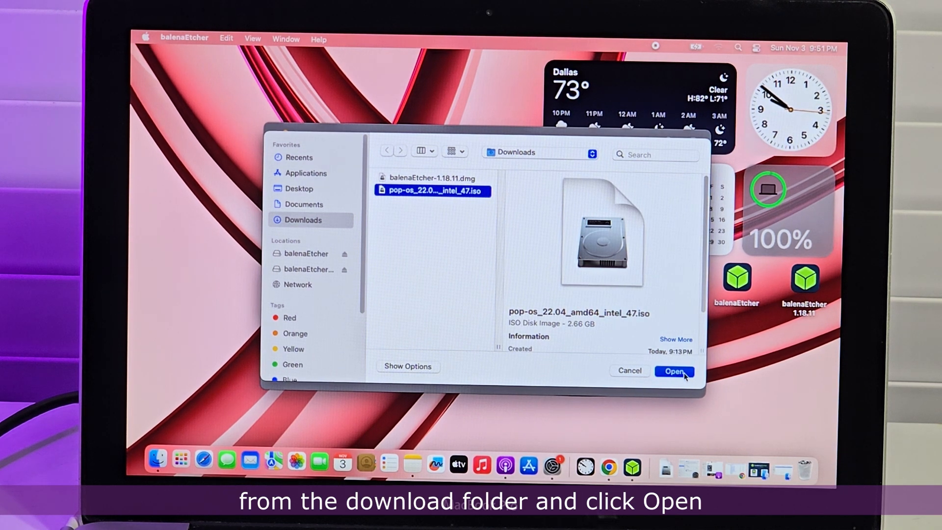
{"action": "left_click", "coordinate": [674, 371]}
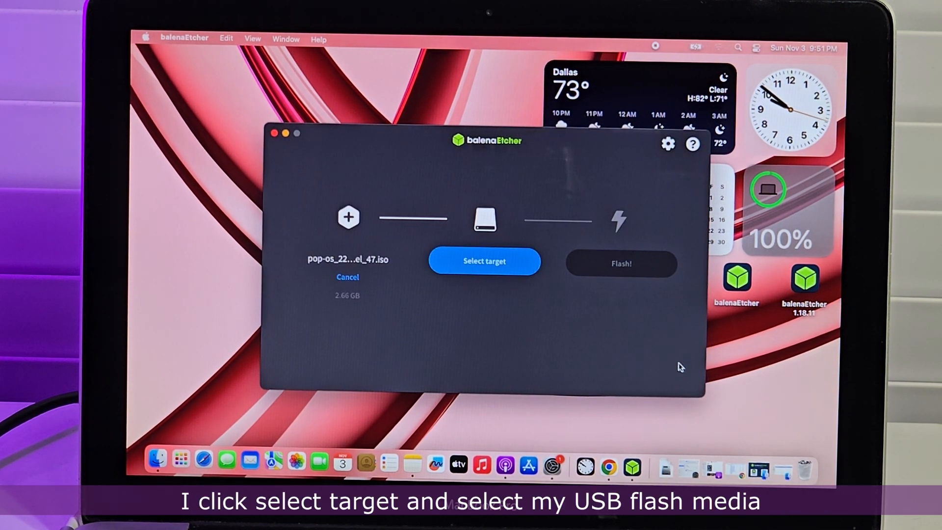
- Choose the 31.7 GB Media USB drive as target and start flashing the ISO
{"action": "left_click", "coordinate": [483, 261]}
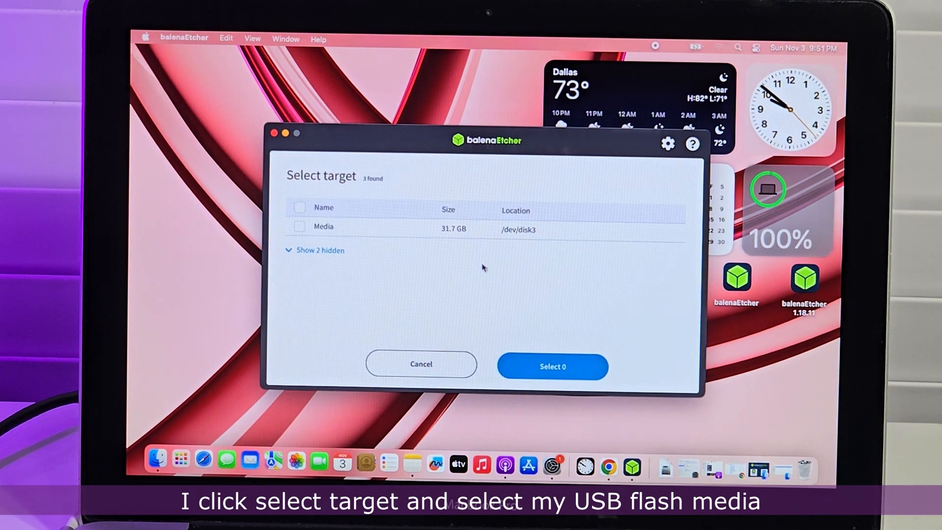
{"action": "left_click", "coordinate": [300, 227]}
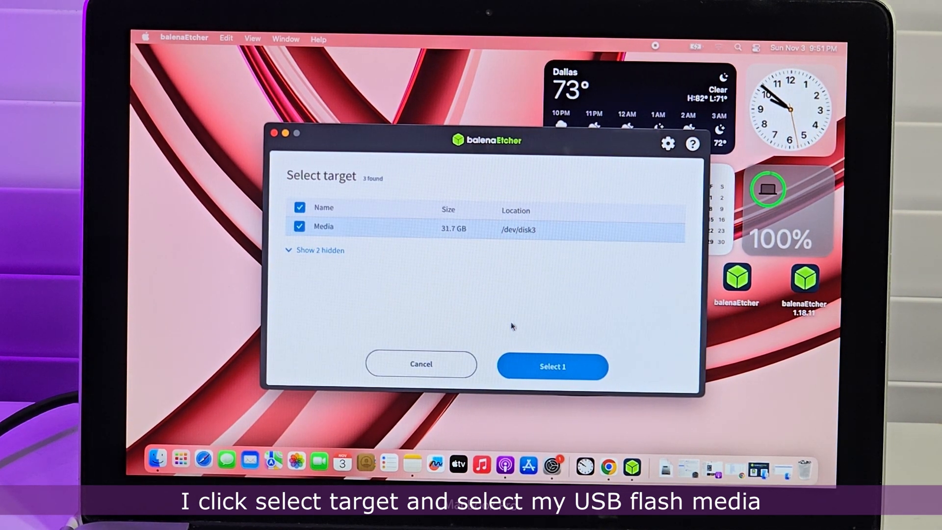
{"action": "left_click", "coordinate": [552, 366]}
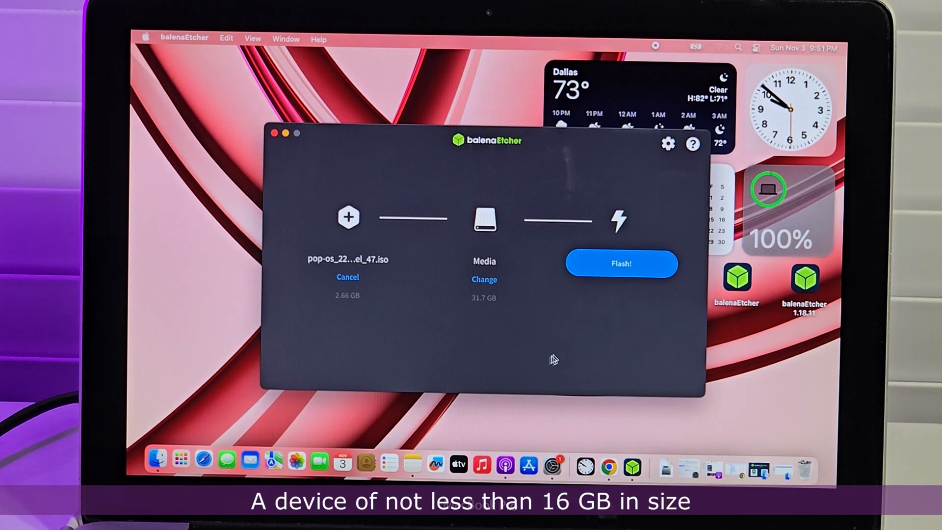
{"action": "mouse_move", "coordinate": [627, 272]}
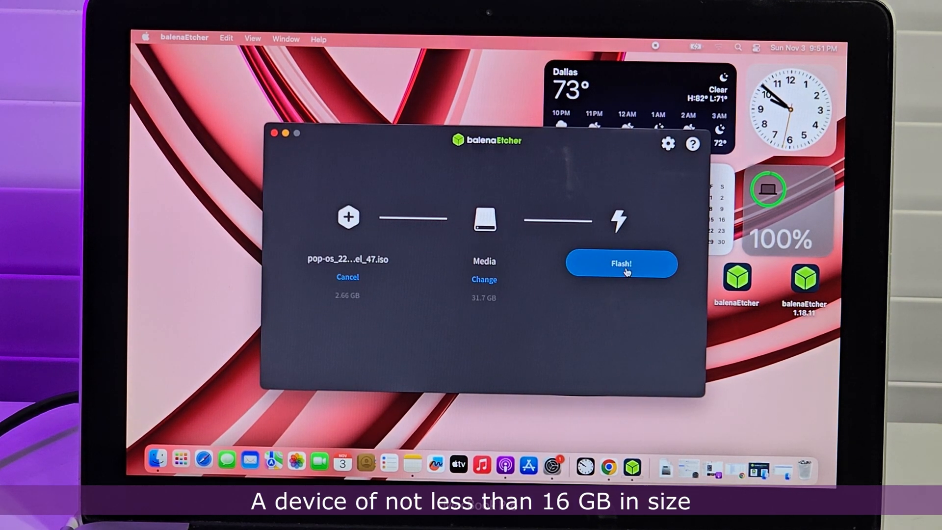
{"action": "left_click", "coordinate": [621, 264]}
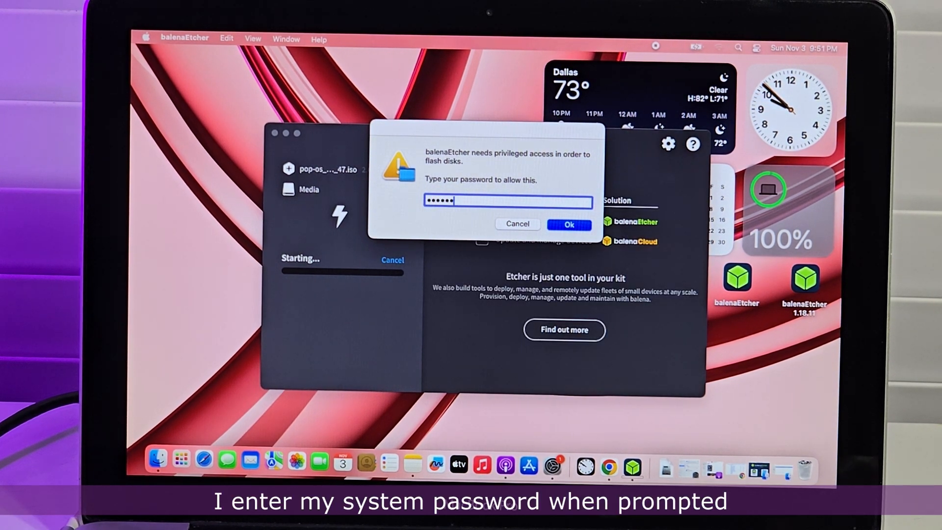
- Authorise Etcher to write the disk, then eject the freshly flashed USB drive
{"action": "left_click", "coordinate": [568, 223]}
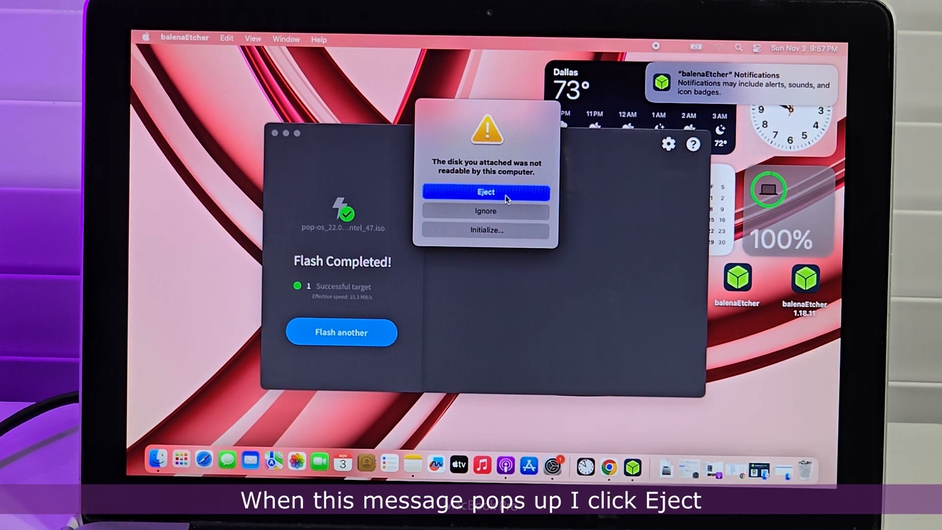
{"action": "left_click", "coordinate": [484, 193]}
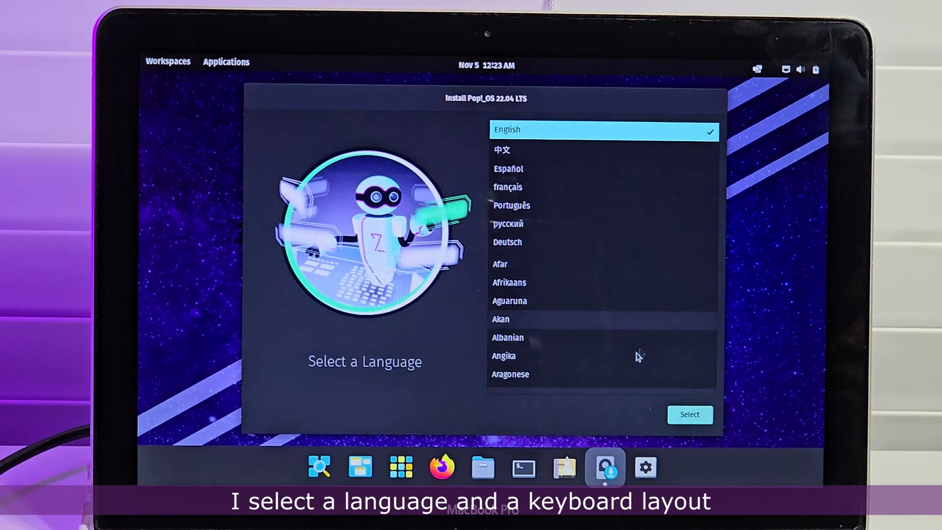
- Confirm English and default keyboard, then choose a clean install onto the ATA ADATA SU760 drive
{"action": "left_click", "coordinate": [690, 414]}
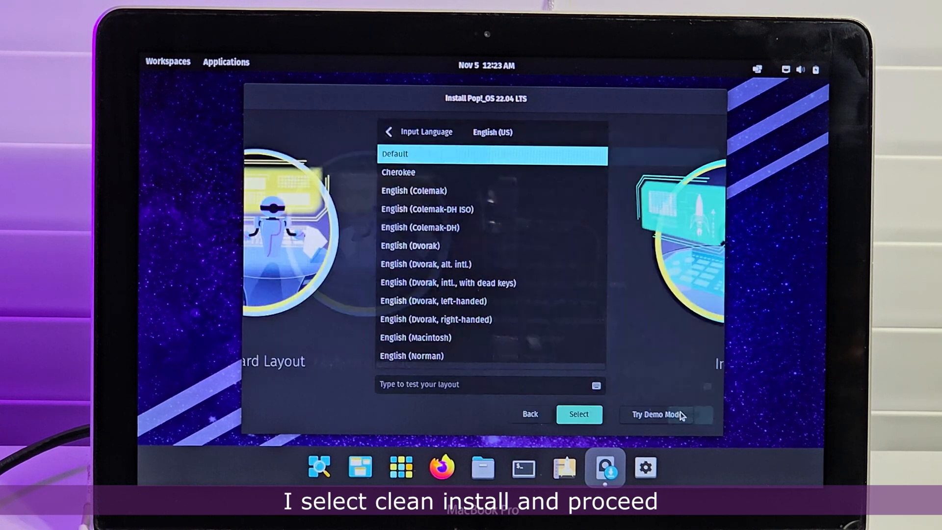
{"action": "left_click", "coordinate": [578, 414]}
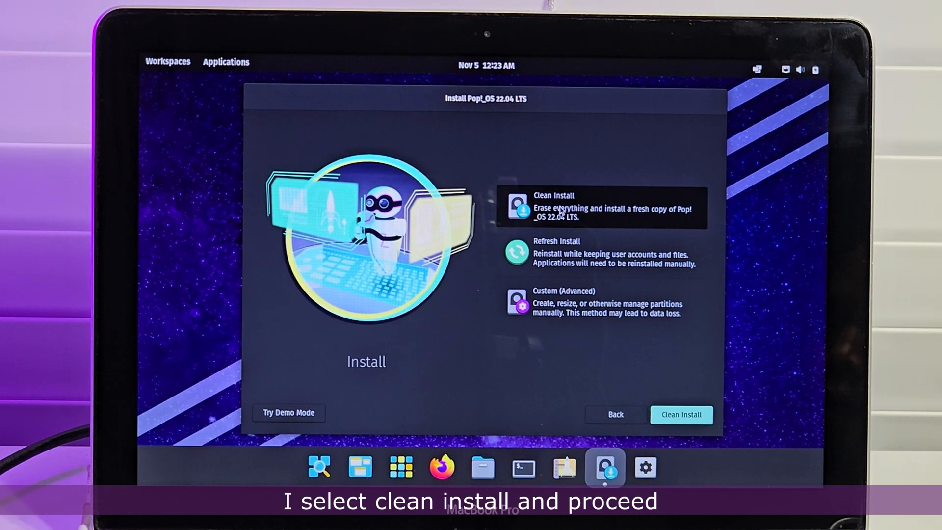
{"action": "left_click", "coordinate": [681, 414]}
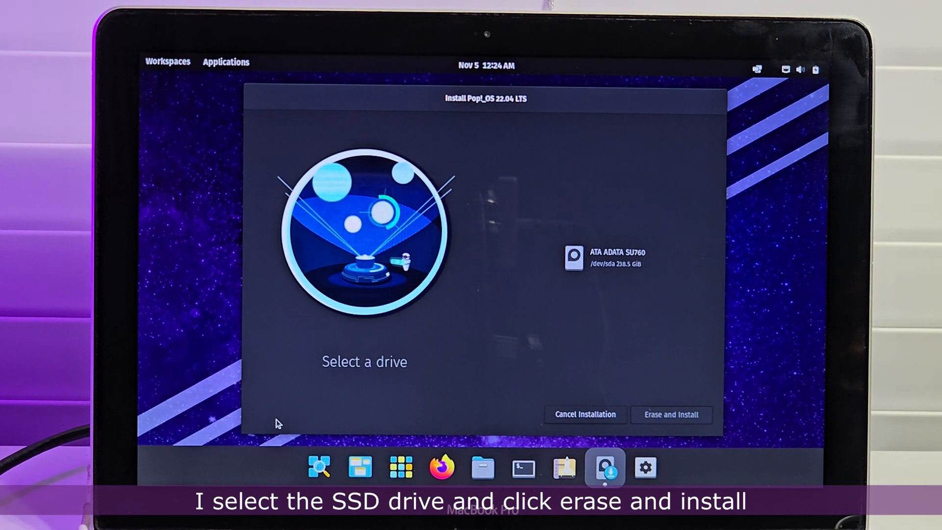
{"action": "left_click", "coordinate": [601, 257]}
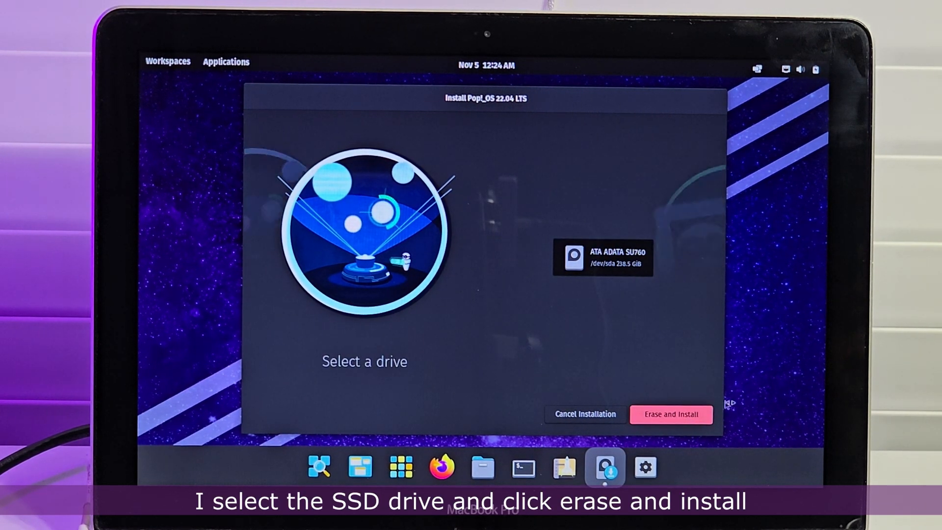
{"action": "left_click", "coordinate": [671, 414]}
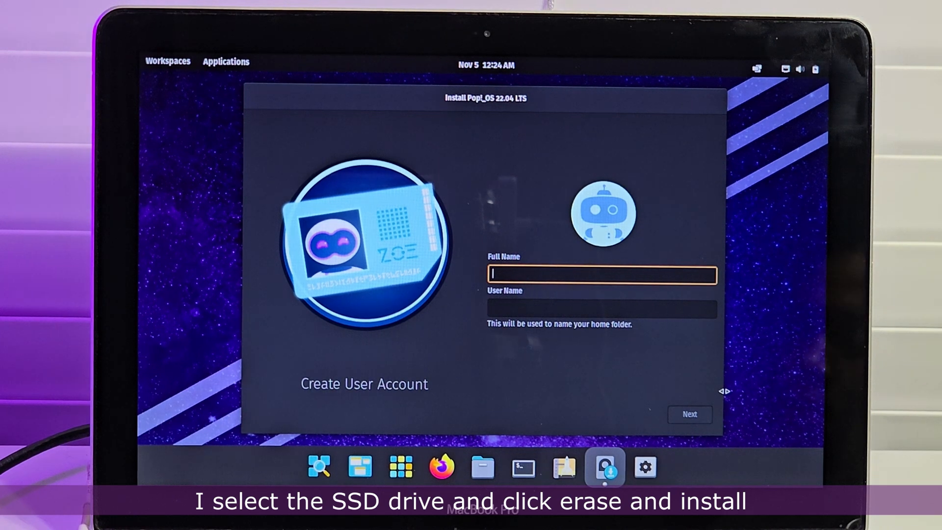
{"action": "type", "text": "A1"}
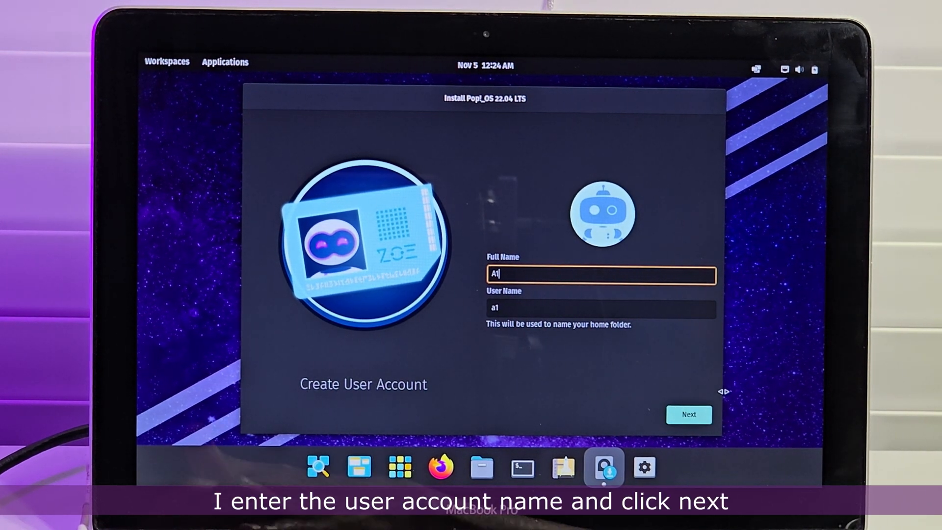
{"action": "type", "text": "Easter"}
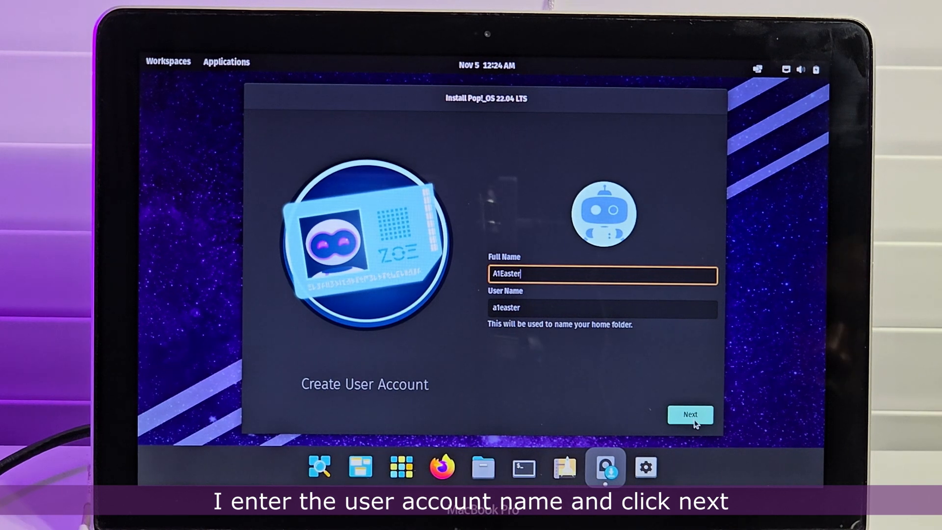
{"action": "left_click", "coordinate": [690, 414]}
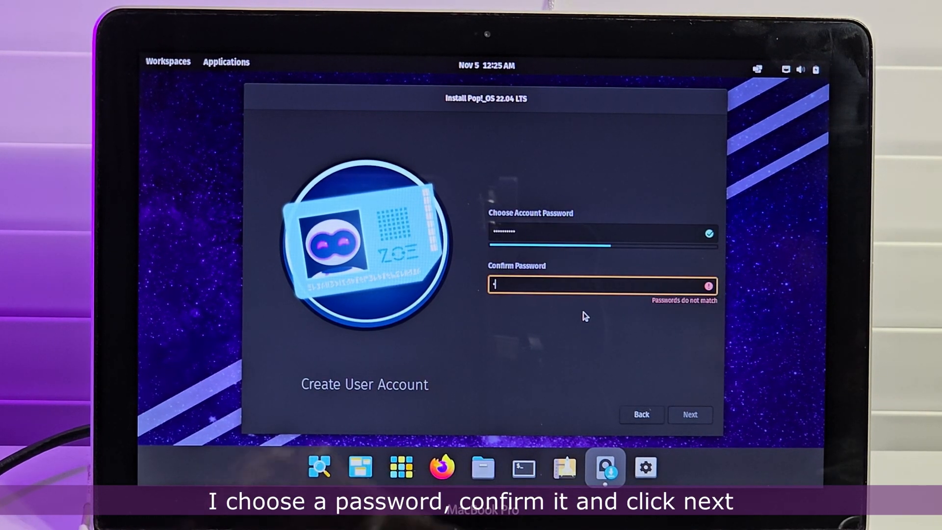
{"action": "type", "text": "password"}
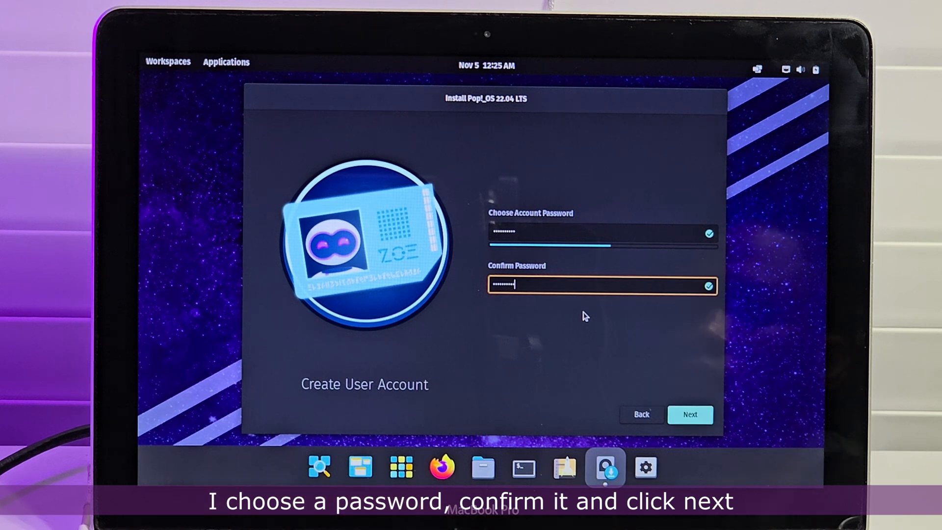
{"action": "left_click", "coordinate": [690, 414]}
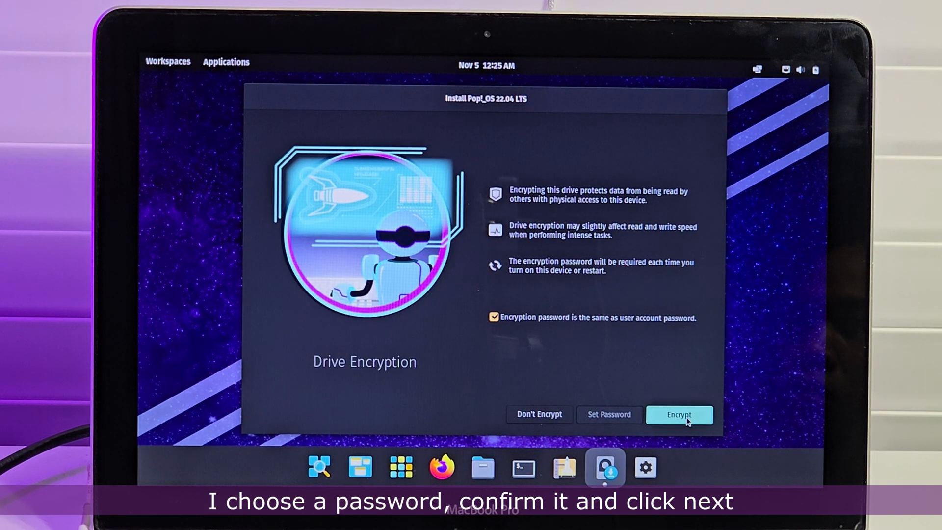
- Encrypt the drive with the account password, finish installing and restart into Pop!_OS
{"action": "left_click", "coordinate": [538, 414]}
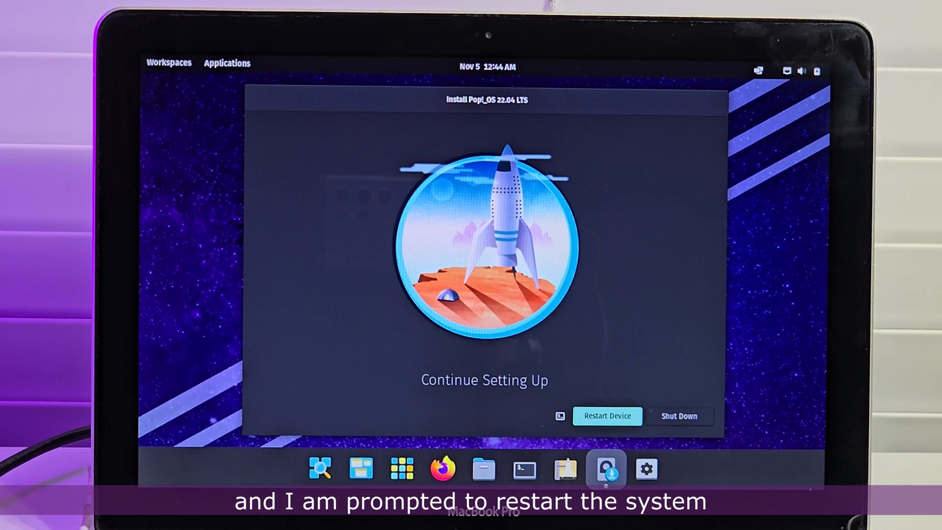
{"action": "left_click", "coordinate": [607, 416]}
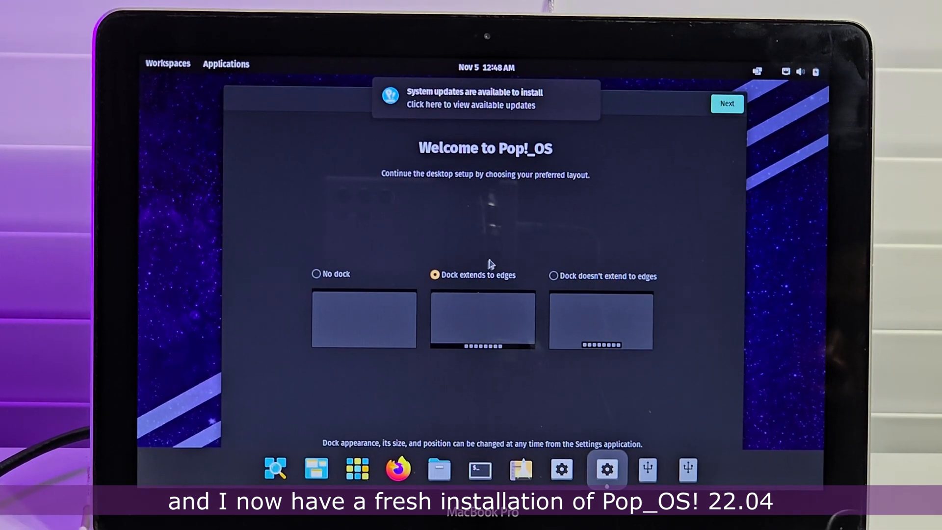
- Accept the default dock, default top bar and gestures pages with Next
{"action": "left_click", "coordinate": [727, 103]}
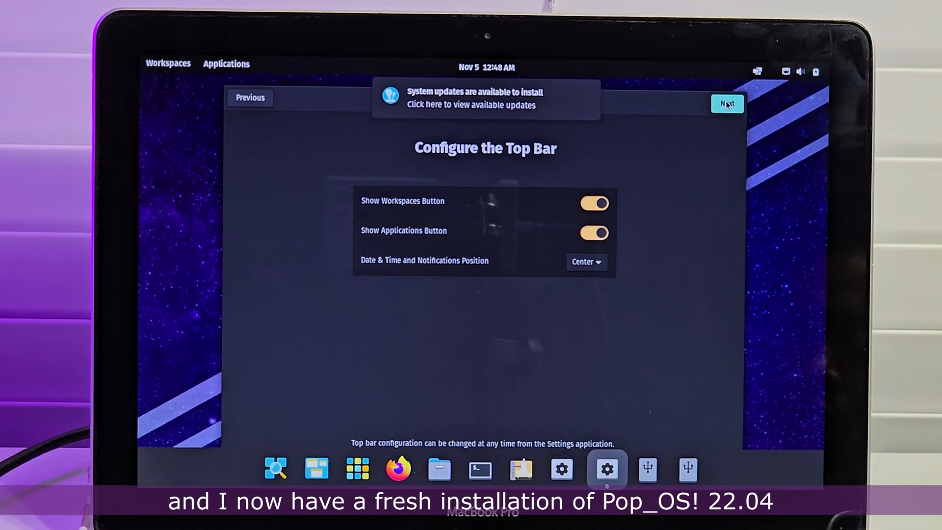
{"action": "left_click", "coordinate": [727, 103]}
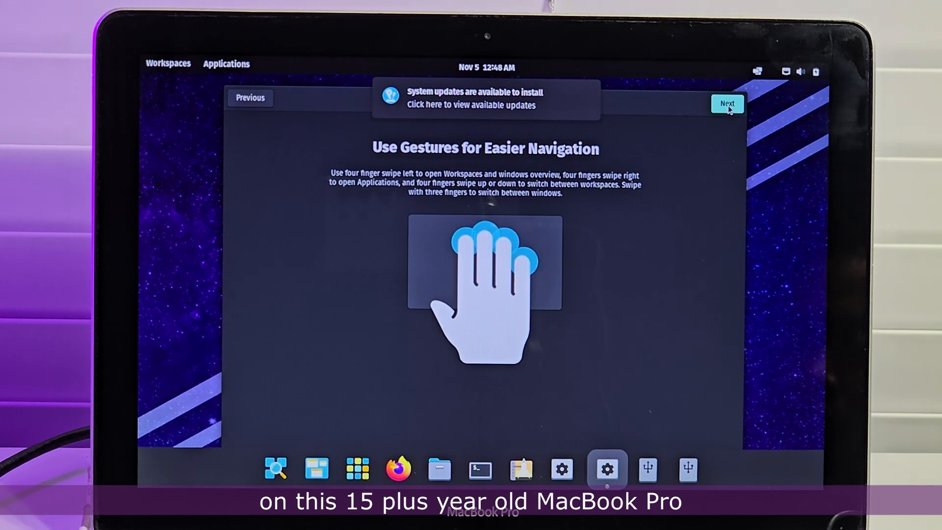
{"action": "left_click", "coordinate": [727, 103]}
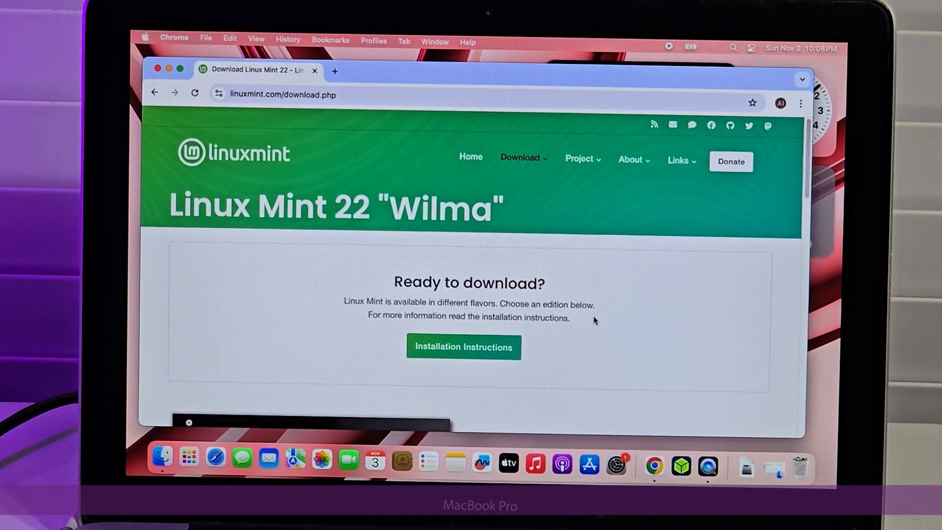
- Download the Linux Mint 22 Cinnamon Edition from the linuxmint.com page
{"action": "scroll", "scroll_direction": "down", "scroll_amount": 3}
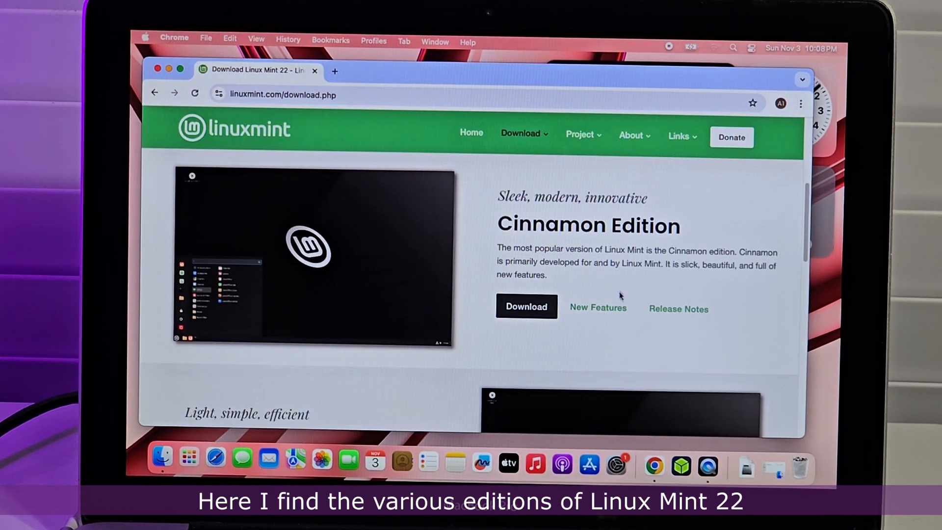
{"action": "scroll", "scroll_direction": "down", "scroll_amount": 3}
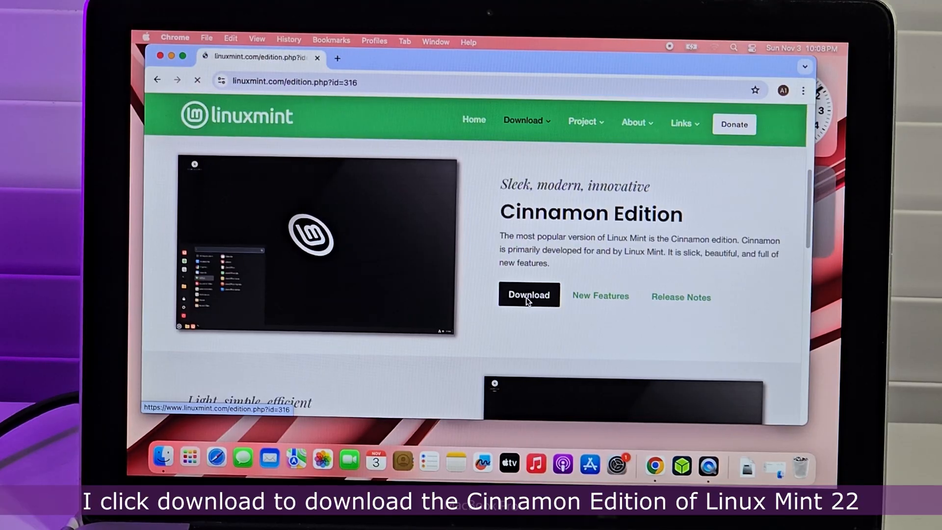
{"action": "left_click", "coordinate": [527, 295]}
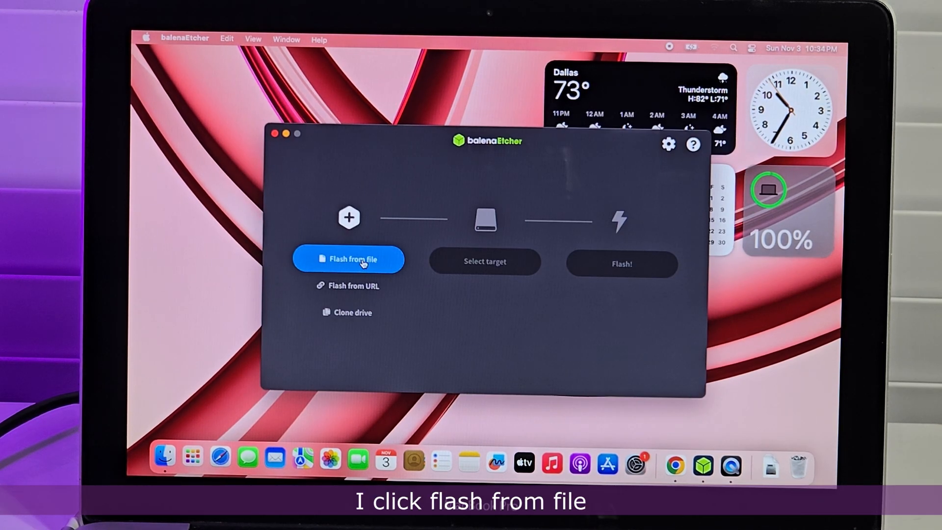
- Load linuxmint-22-cinnamon-64bit.iso from Downloads as the image to flash
{"action": "left_click", "coordinate": [348, 259]}
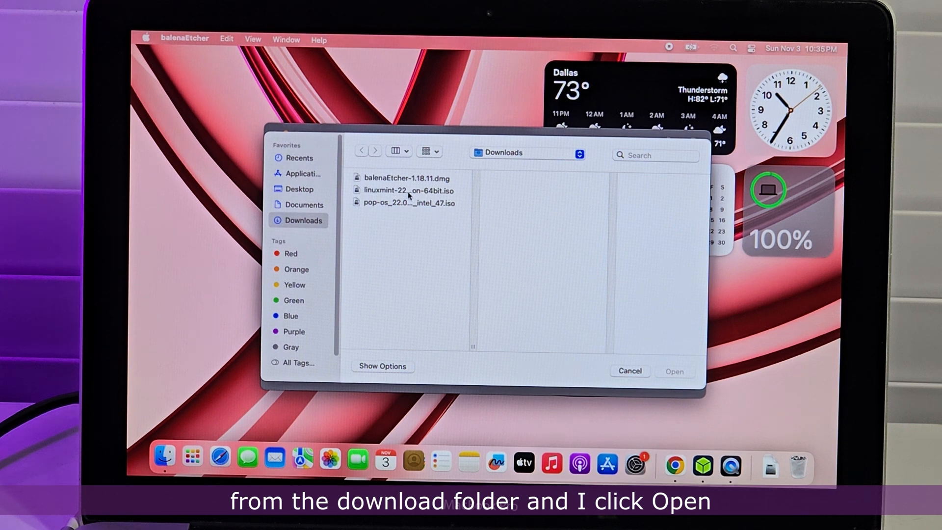
{"action": "left_click", "coordinate": [408, 191]}
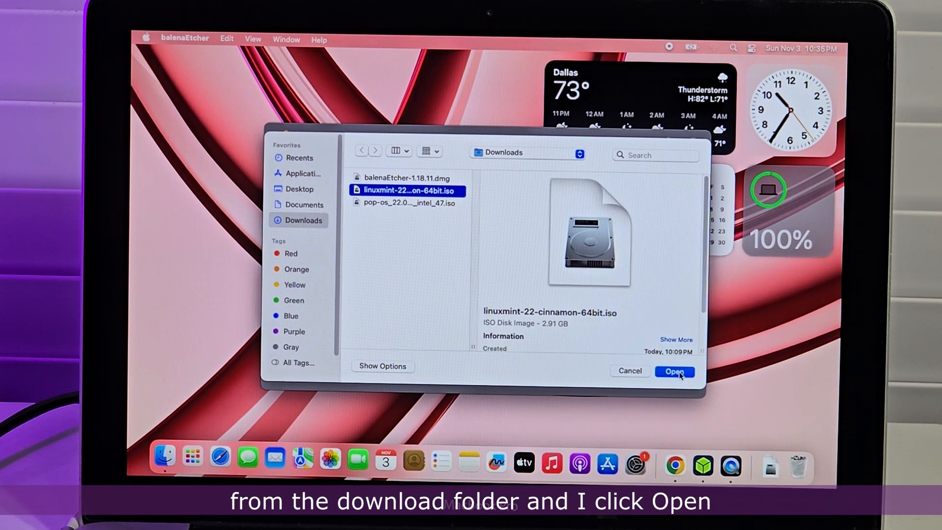
{"action": "left_click", "coordinate": [674, 371]}
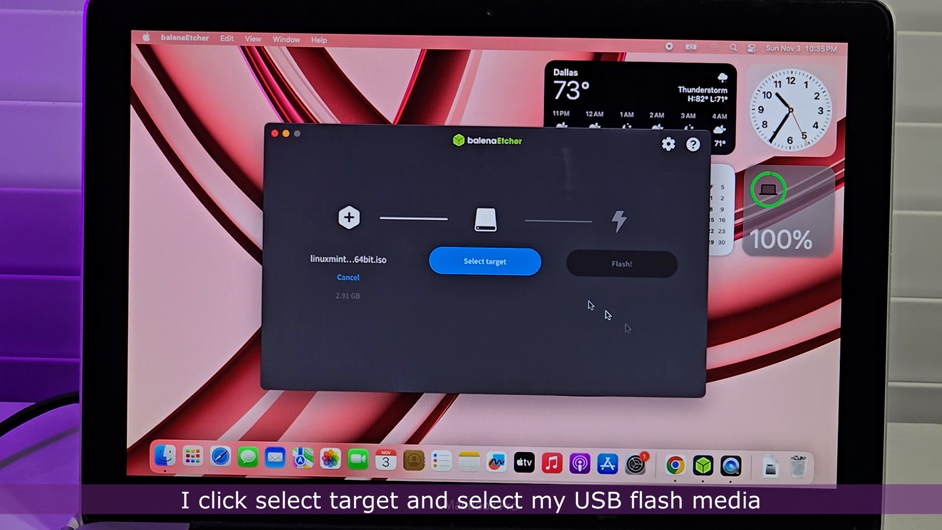
- Select the 30.8 GB SanDisk USB drive as the flash target
{"action": "left_click", "coordinate": [484, 261]}
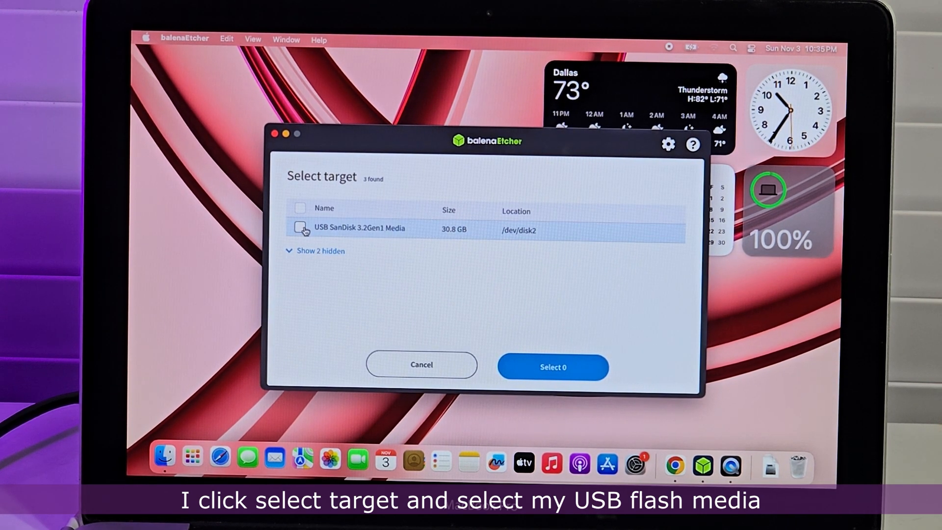
{"action": "left_click", "coordinate": [300, 227]}
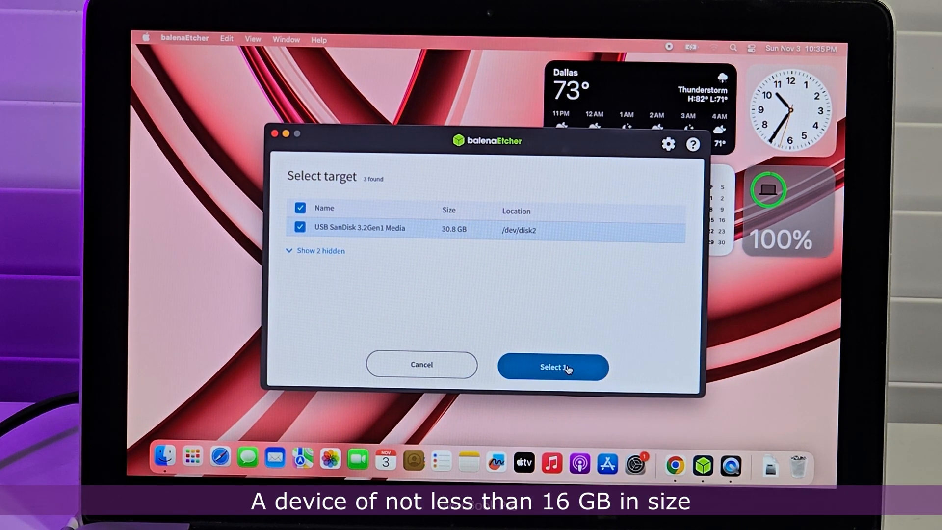
{"action": "left_click", "coordinate": [552, 366]}
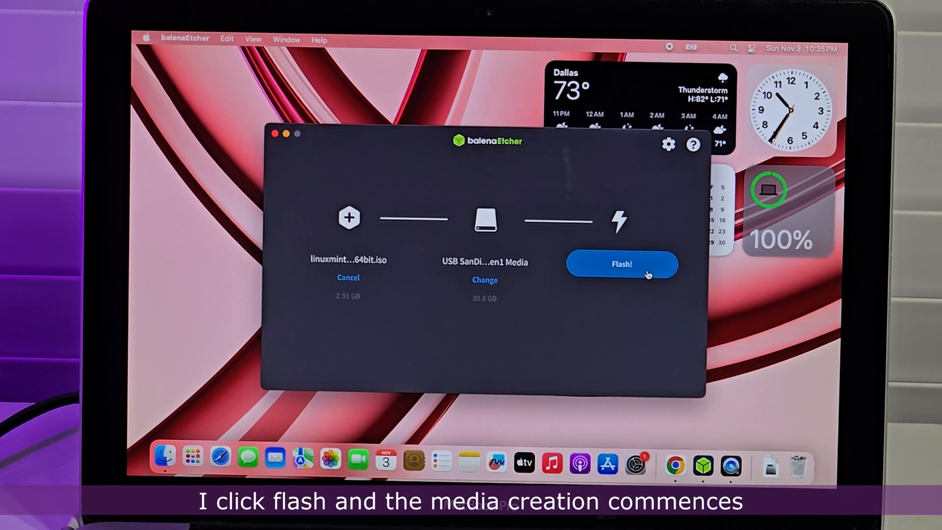
- Flash the ISO with admin authorization, then eject the disk from the unreadable-disk alert
{"action": "left_click", "coordinate": [622, 264]}
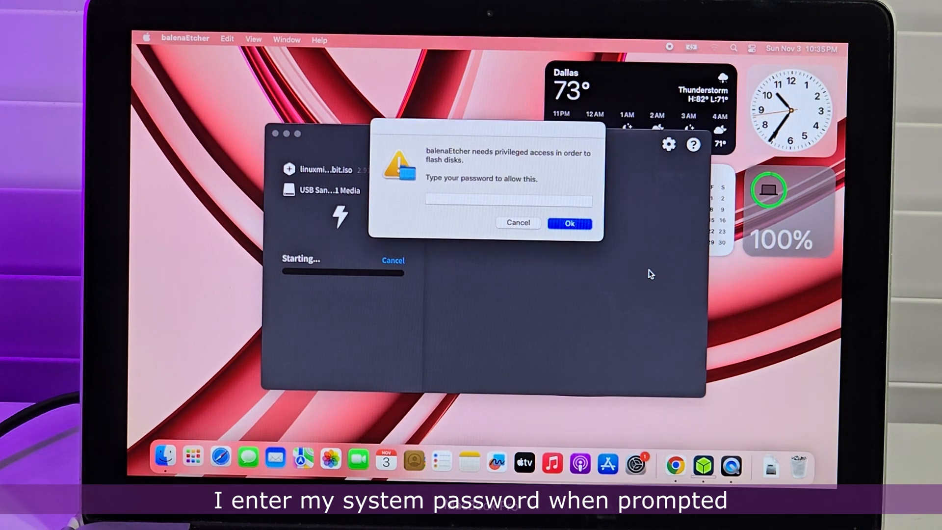
{"action": "left_click", "coordinate": [569, 223]}
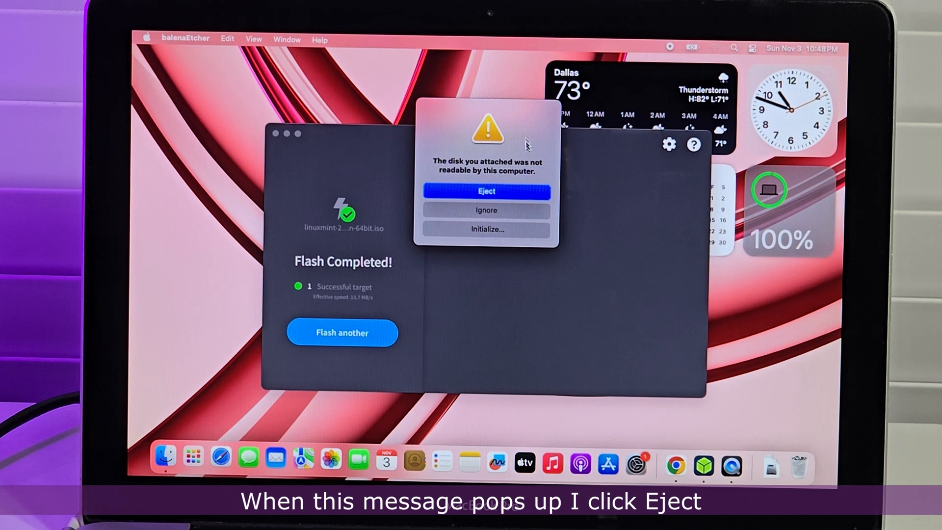
{"action": "left_click", "coordinate": [486, 192]}
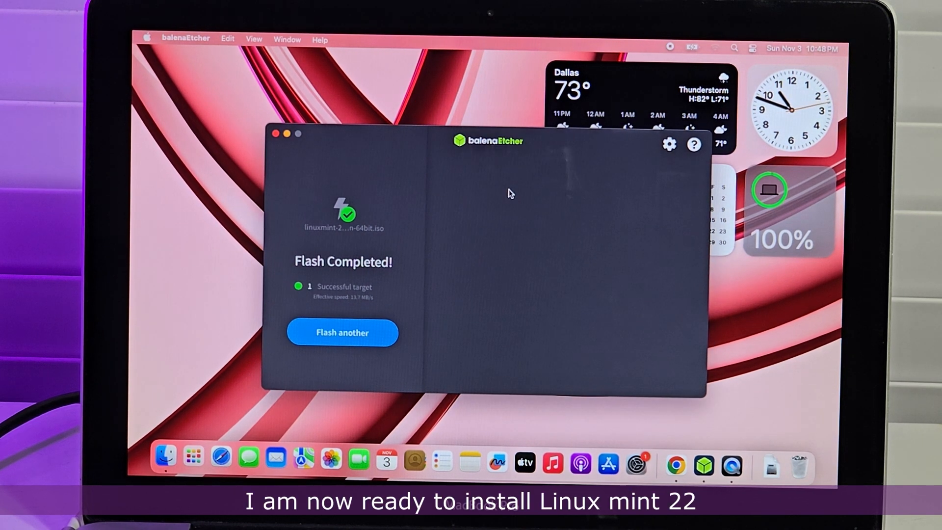
{"action": "mouse_move", "coordinate": [534, 171]}
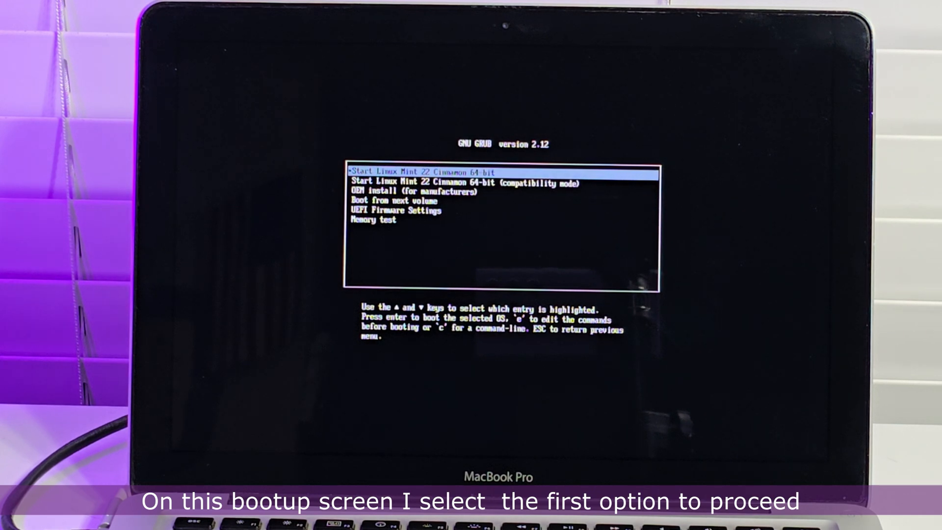
- Boot the Linux Mint 22 Cinnamon live session and launch Install Linux Mint
{"action": "key", "text": "enter"}
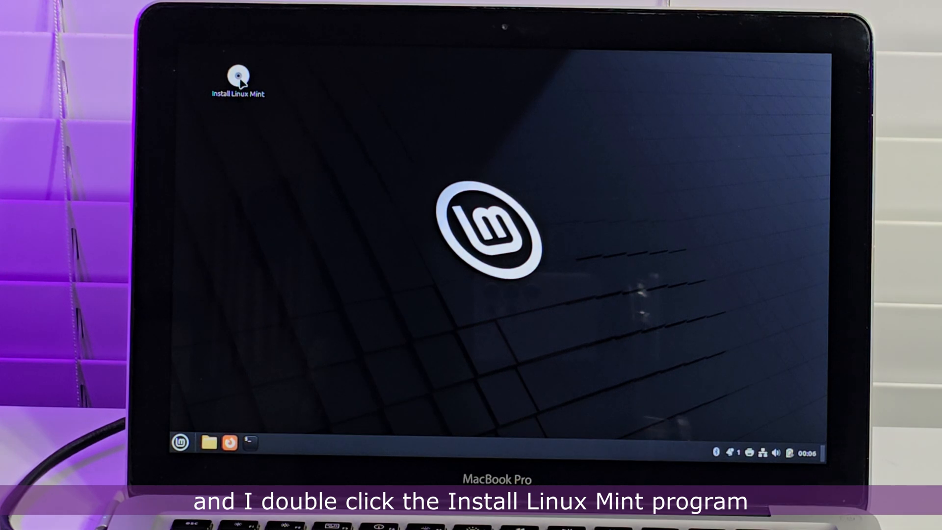
{"action": "double_click", "coordinate": [237, 78]}
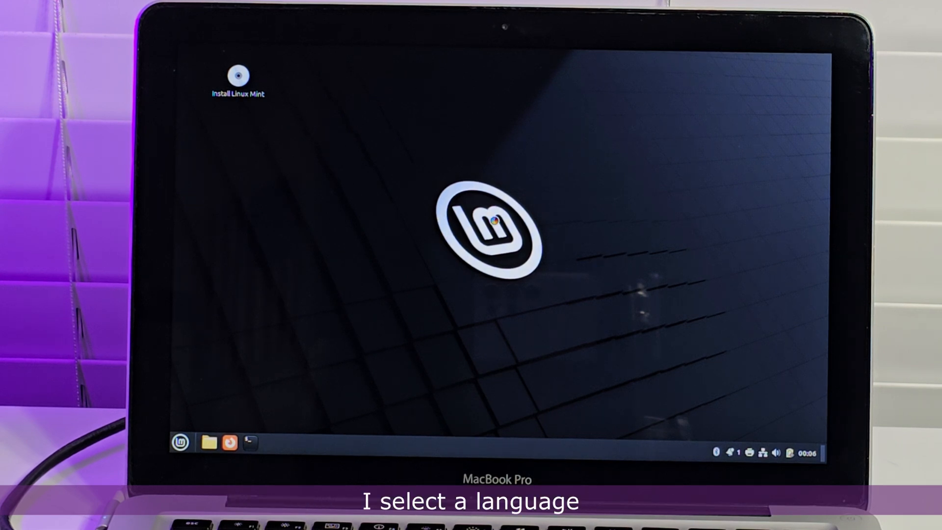
- Accept English language, English (US) keyboard and enable multimedia codecs
{"action": "double_click", "coordinate": [237, 79]}
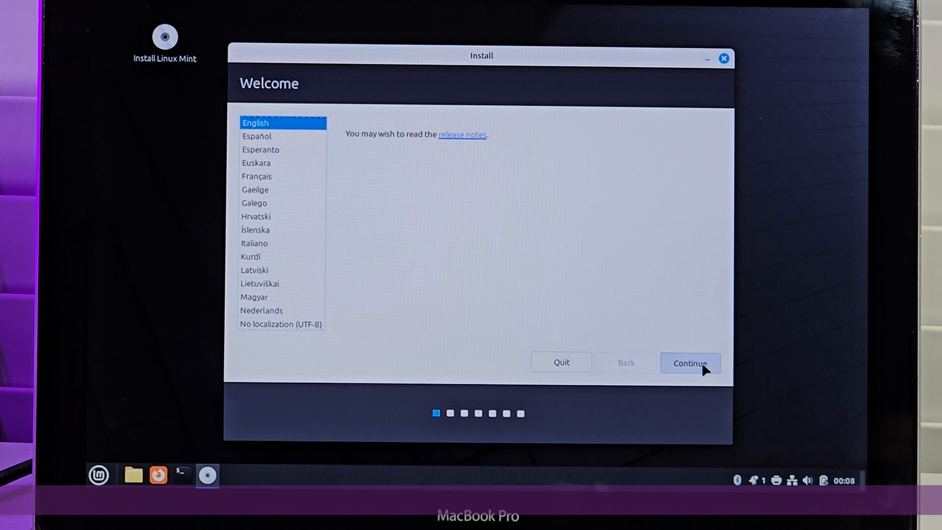
{"action": "left_click", "coordinate": [690, 363]}
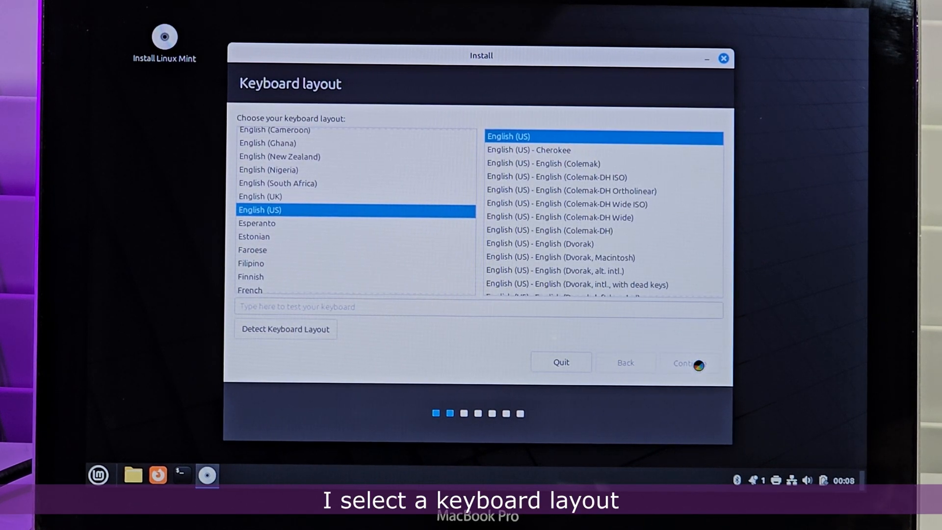
{"action": "left_click", "coordinate": [689, 363]}
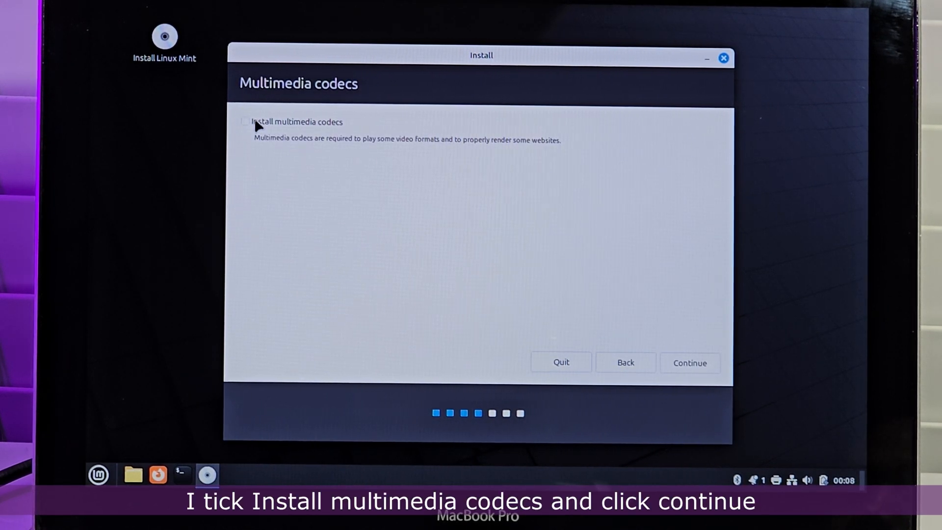
{"action": "left_click", "coordinate": [244, 121]}
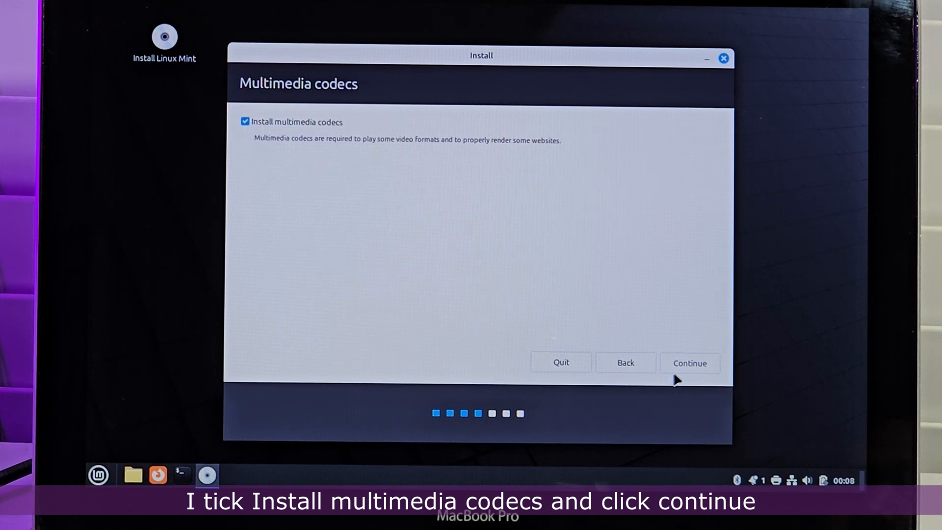
{"action": "left_click", "coordinate": [689, 363]}
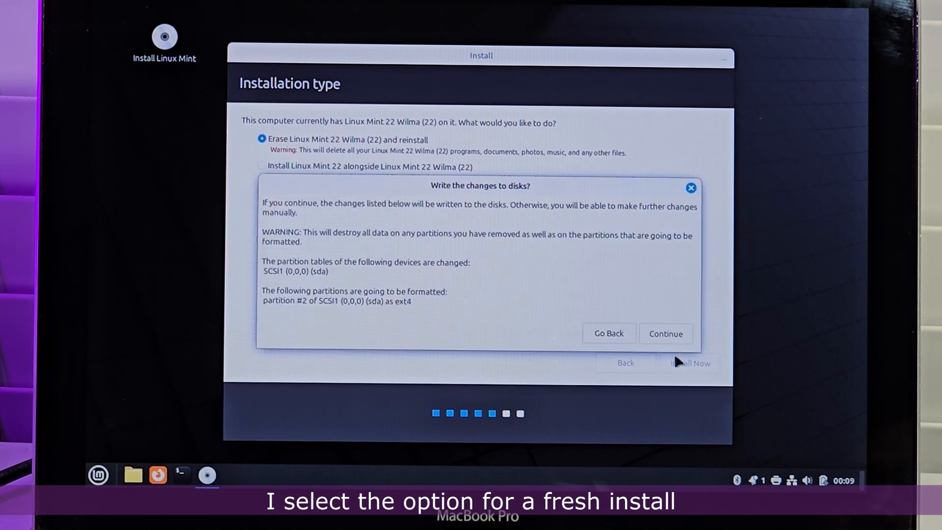
- Confirm writing the erase-and-reinstall partition changes and Dallas as the location
{"action": "left_click", "coordinate": [665, 334]}
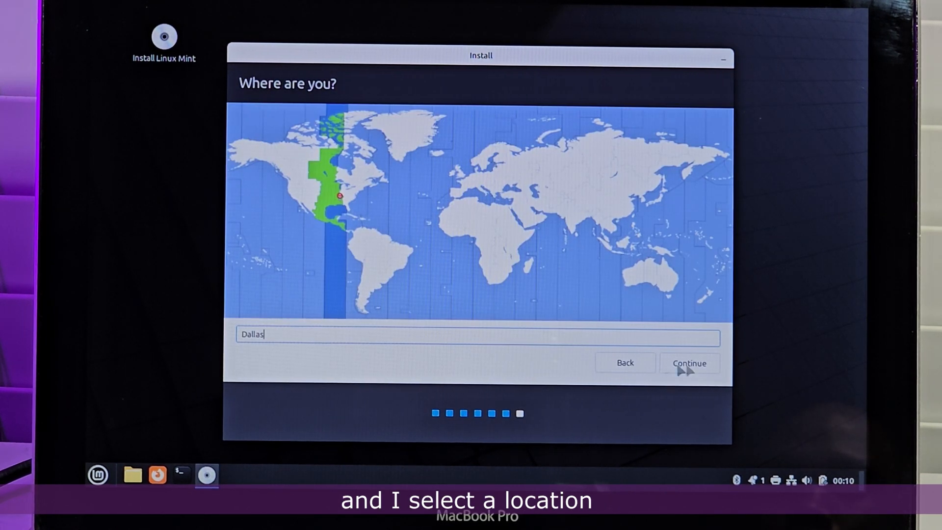
{"action": "left_click", "coordinate": [688, 363]}
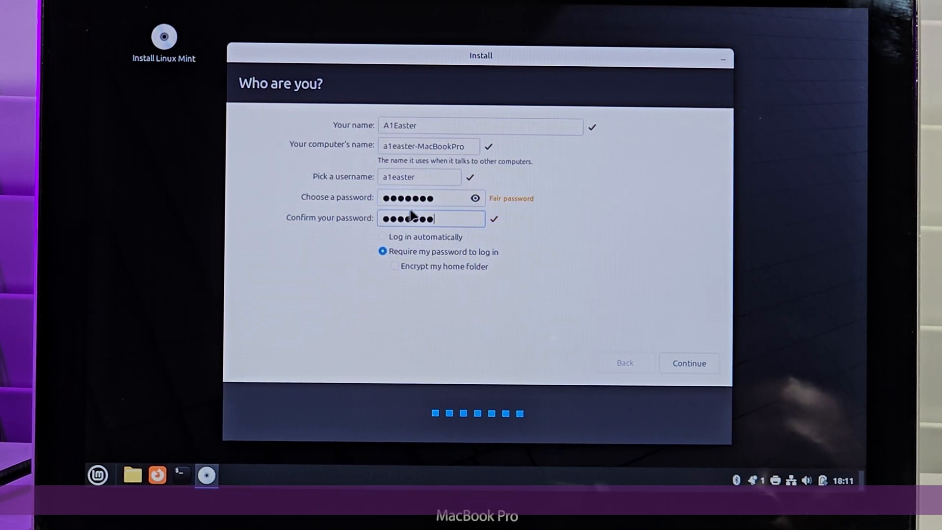
- Enable automatic login for the account, install, and restart into Linux Mint
{"action": "left_click", "coordinate": [383, 237]}
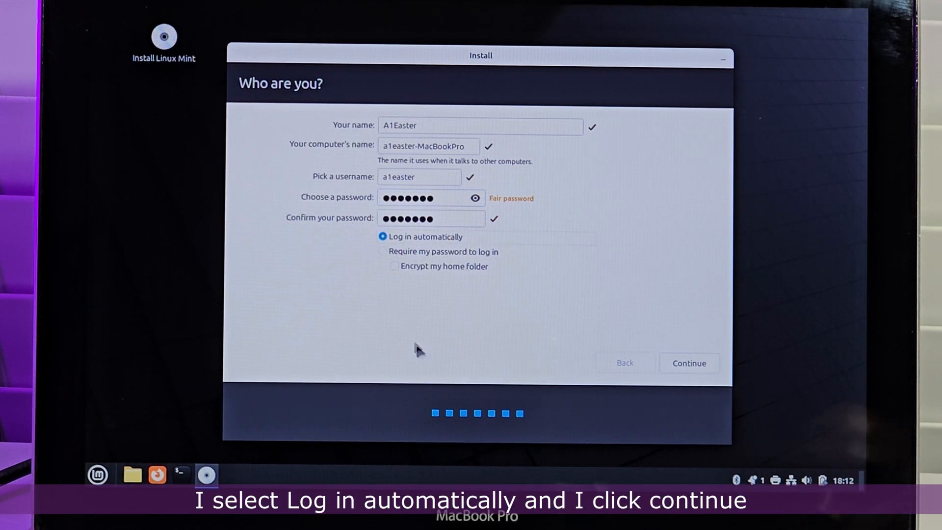
{"action": "left_click", "coordinate": [689, 363]}
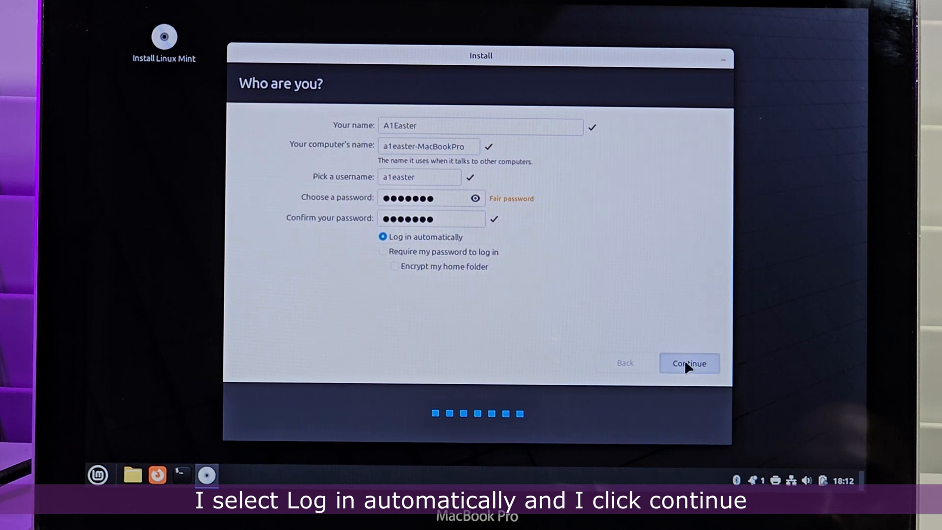
{"action": "left_click", "coordinate": [689, 363]}
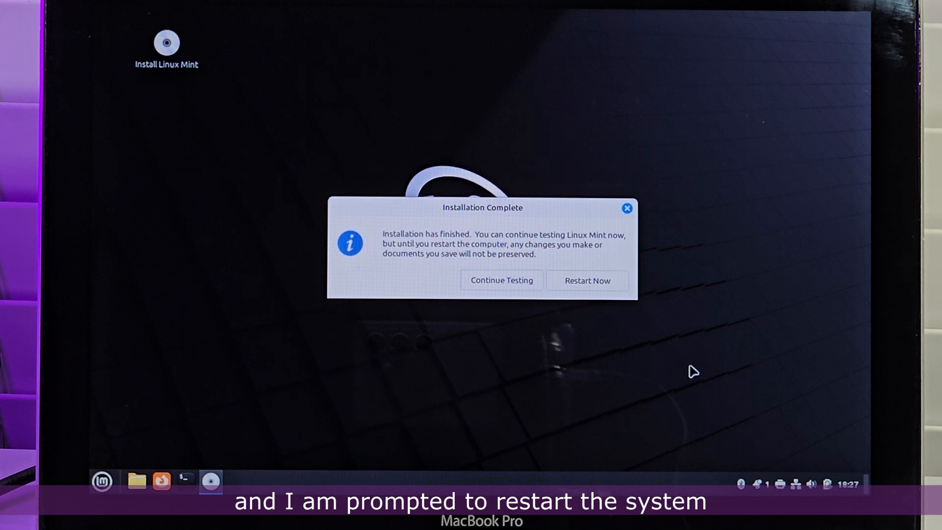
{"action": "left_click", "coordinate": [587, 281]}
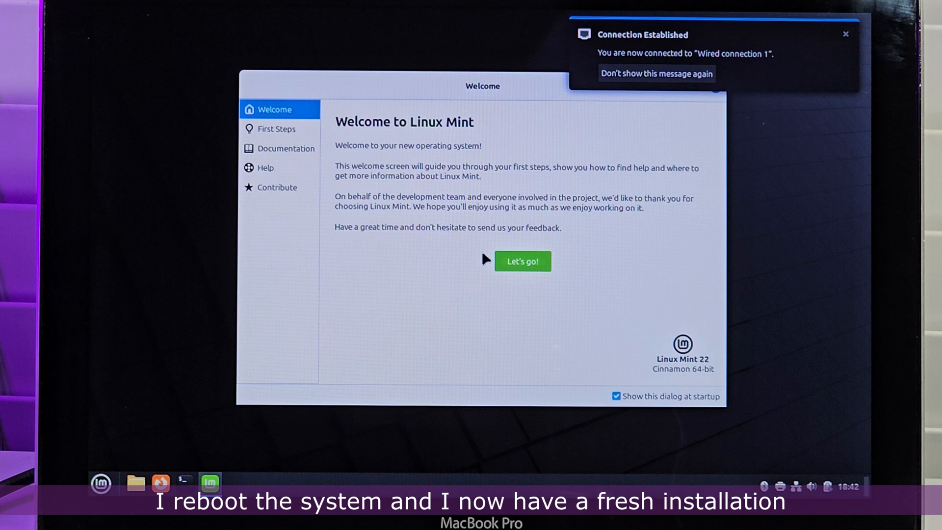
- Dismiss the Welcome dialog and try the Atacama and Ocean wallpapers under Wilma in Backgrounds
{"action": "left_click", "coordinate": [845, 33]}
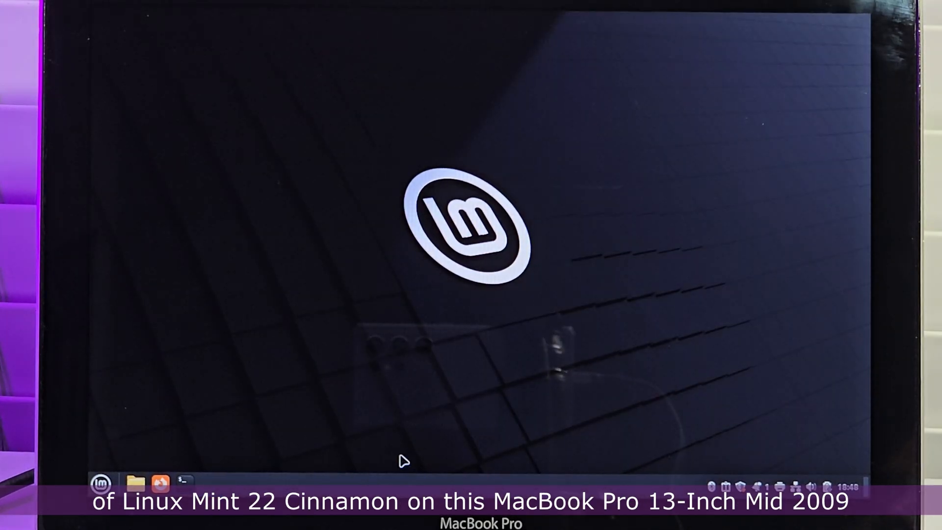
{"action": "mouse_move", "coordinate": [627, 378]}
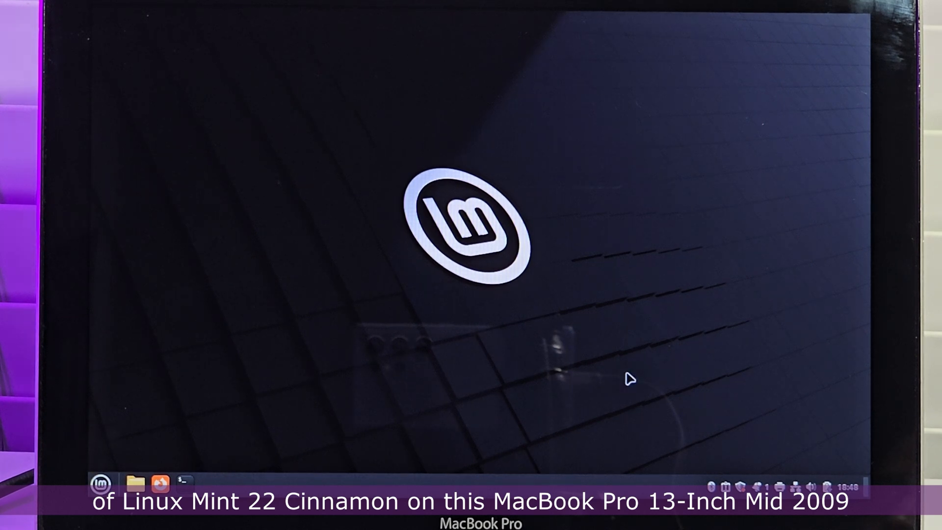
{"action": "left_click", "coordinate": [103, 484]}
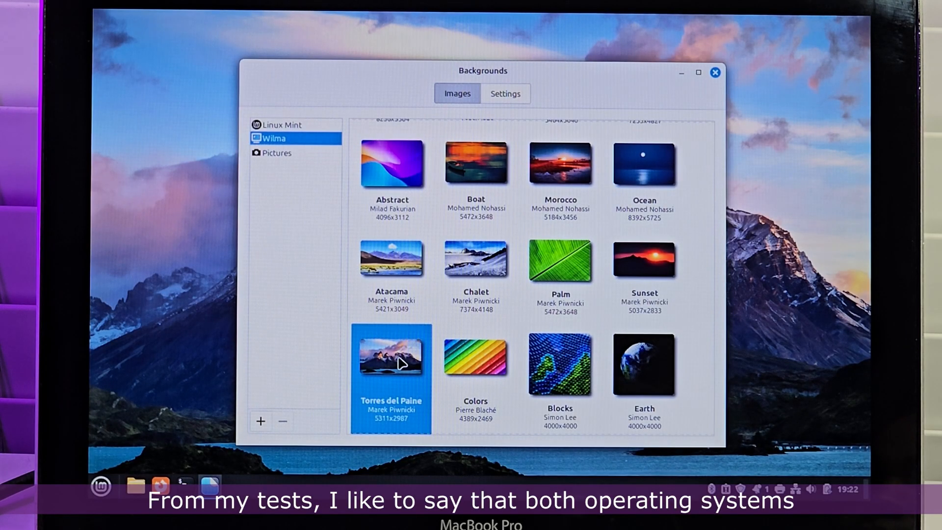
{"action": "left_click", "coordinate": [391, 258]}
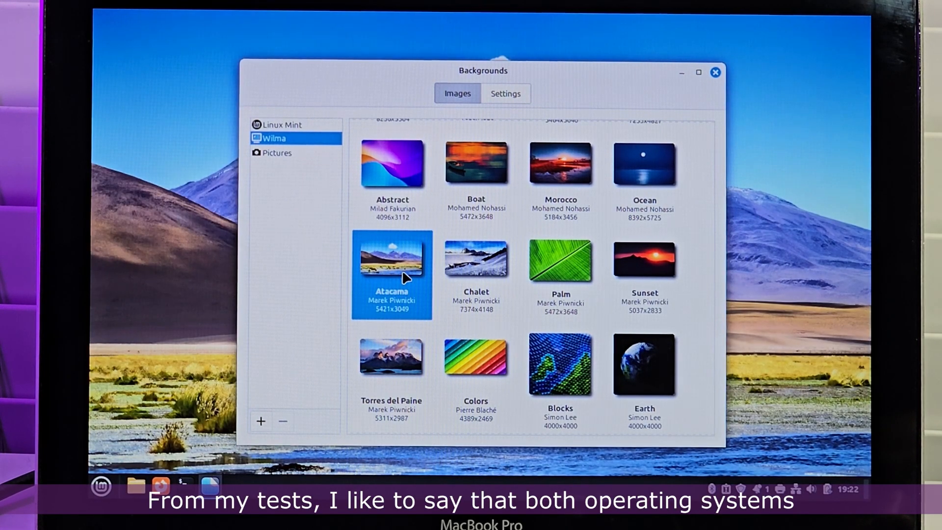
{"action": "left_click", "coordinate": [643, 164]}
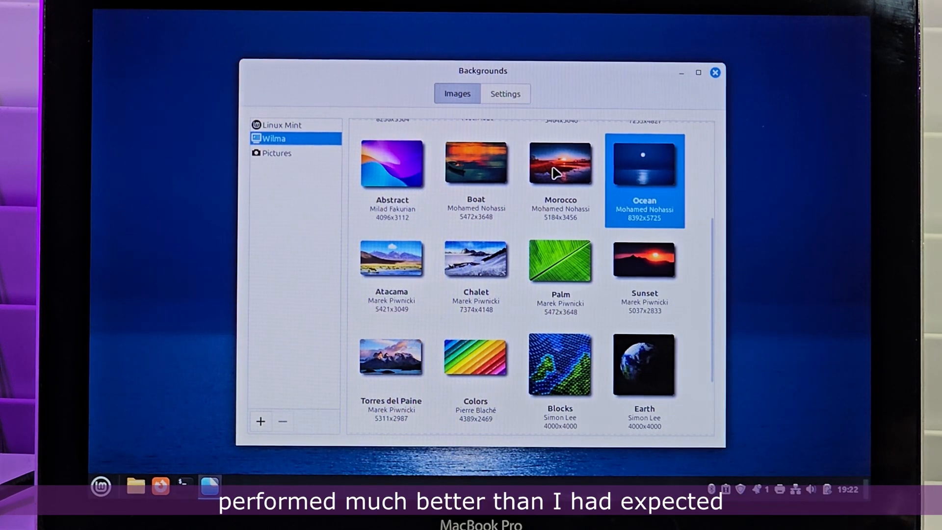
{"action": "left_click", "coordinate": [476, 162]}
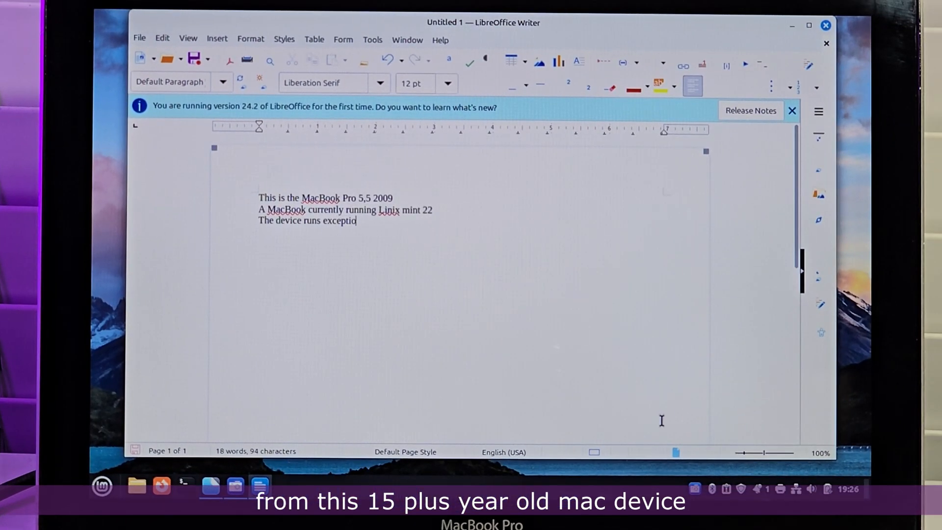
- Continue the Writer note that the 2009 MacBook Pro runs Linux Mint 22 exceptionally well
{"action": "type", "text": "nally well ans"}
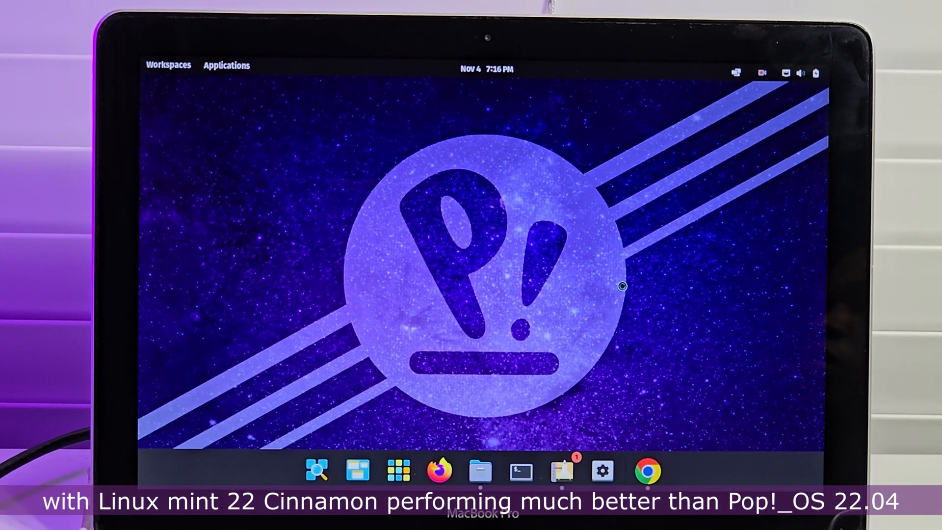
- Swap the Pop!_OS wallpaper to the dark blue tunnel, then the white geometric picture
{"action": "left_click", "coordinate": [601, 470]}
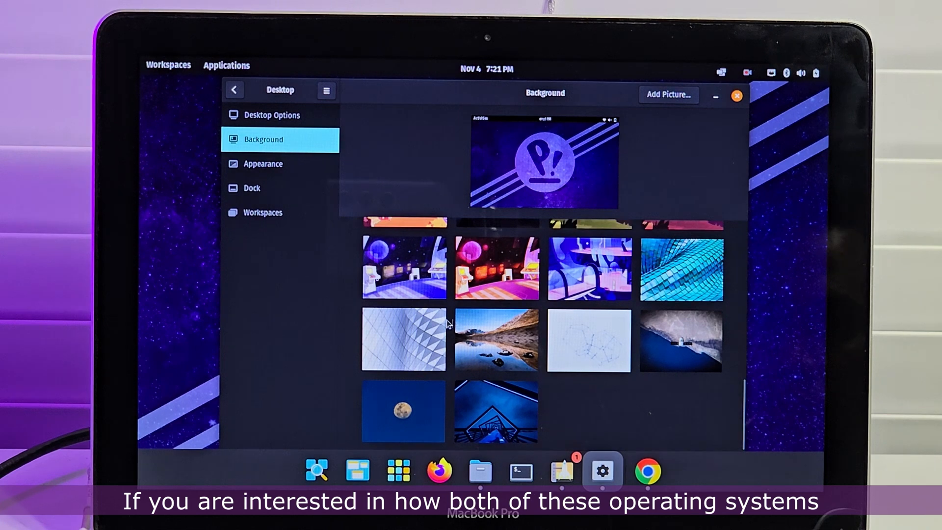
{"action": "left_click", "coordinate": [496, 411]}
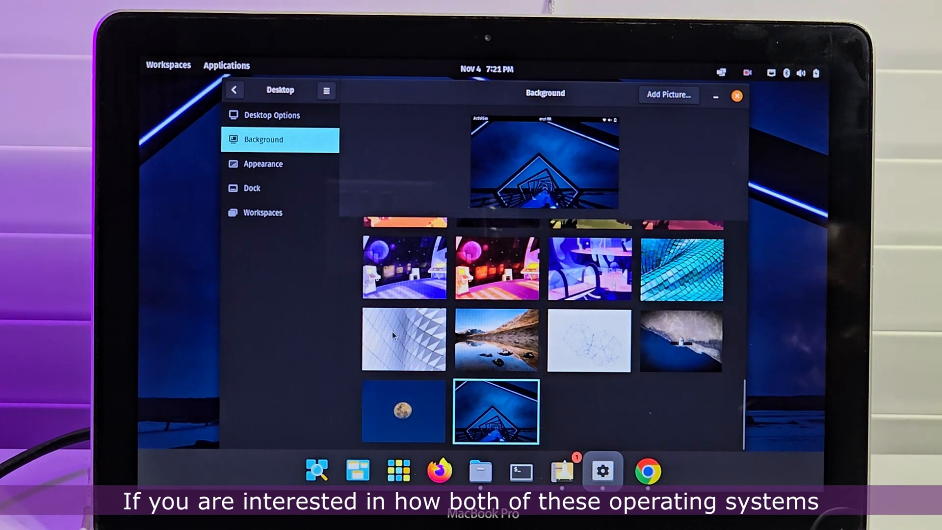
{"action": "left_click", "coordinate": [403, 340]}
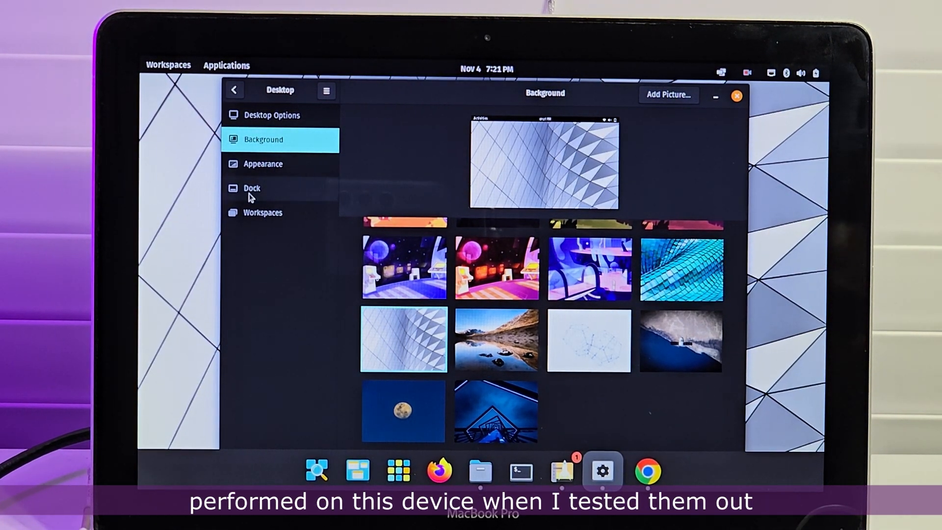
- Bring up the Calc sheet with Tens, Hundreds, Thousands and Total columns
{"action": "left_click", "coordinate": [252, 188]}
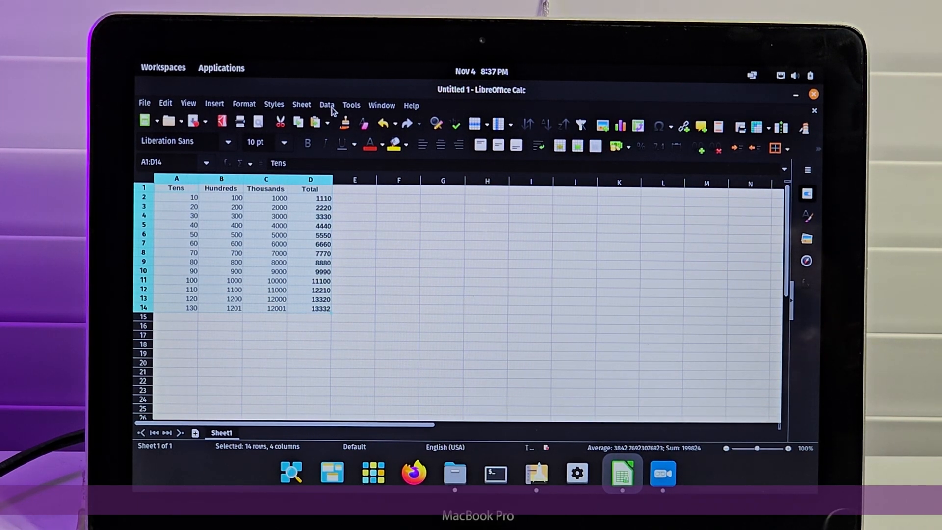
{"action": "left_click", "coordinate": [245, 104]}
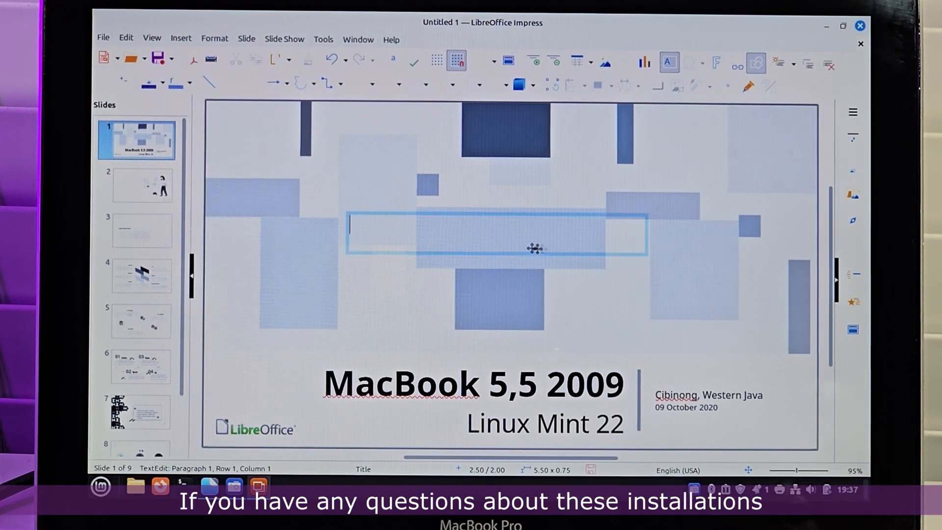
- Add the heading '15 Year Old MacBook Still Productive in 2025' to slide 1 and start formatting it
{"action": "type", "text": "15 Year Old MacBook"}
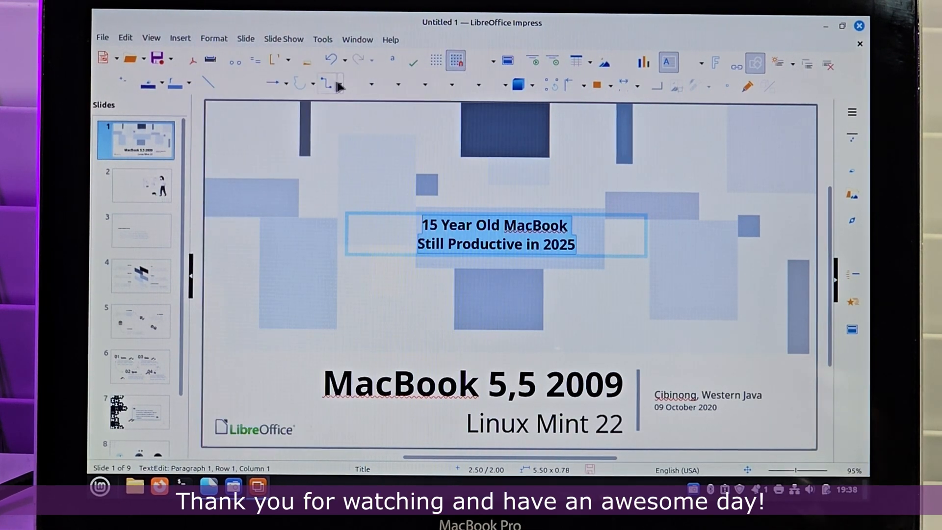
{"action": "left_click", "coordinate": [213, 39]}
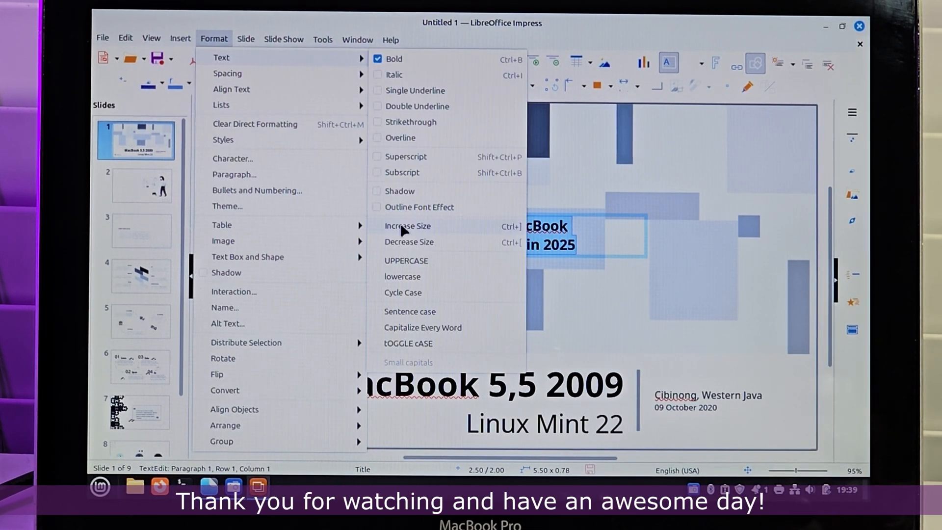